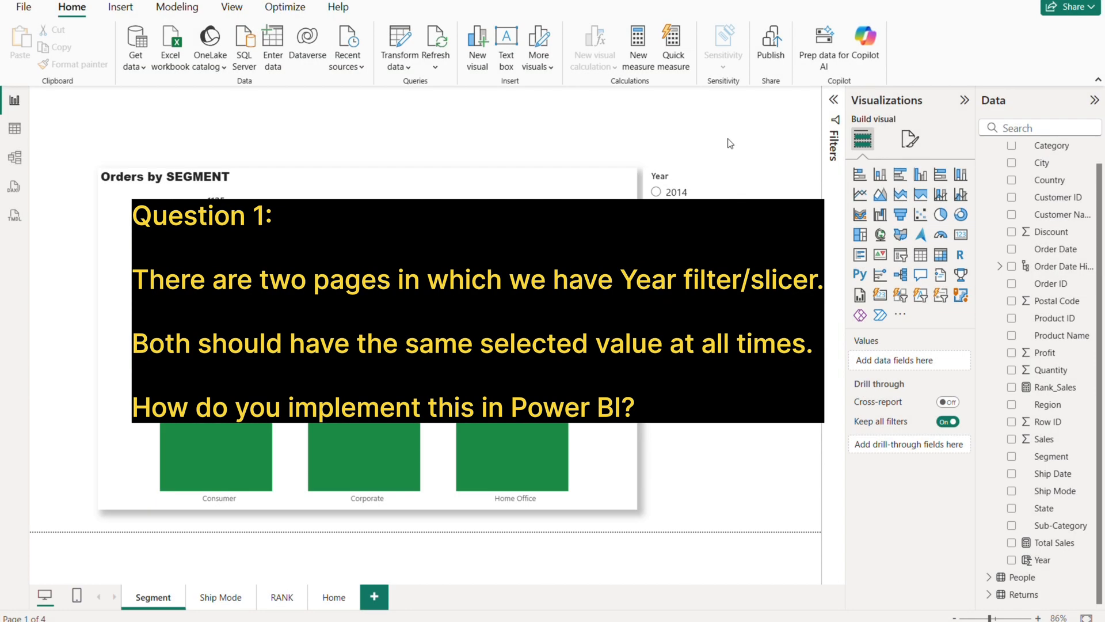
{"action": "mouse_move", "coordinate": [129, 543]}
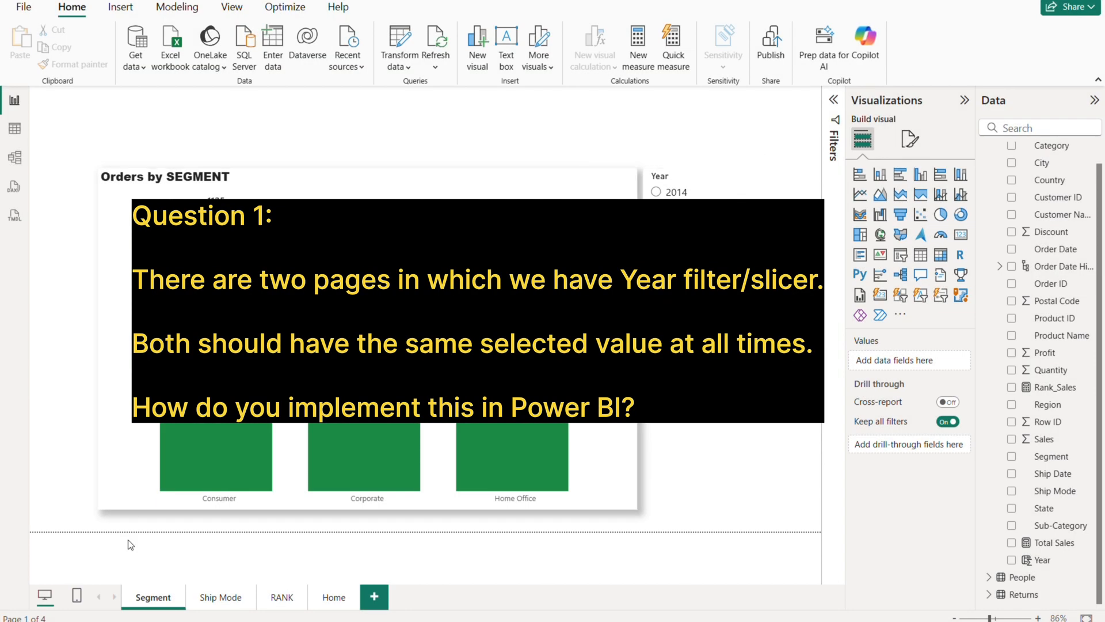
Move between the Segment and Ship Mode pages and filter Ship Mode to 2016.
{"action": "left_click", "coordinate": [220, 597]}
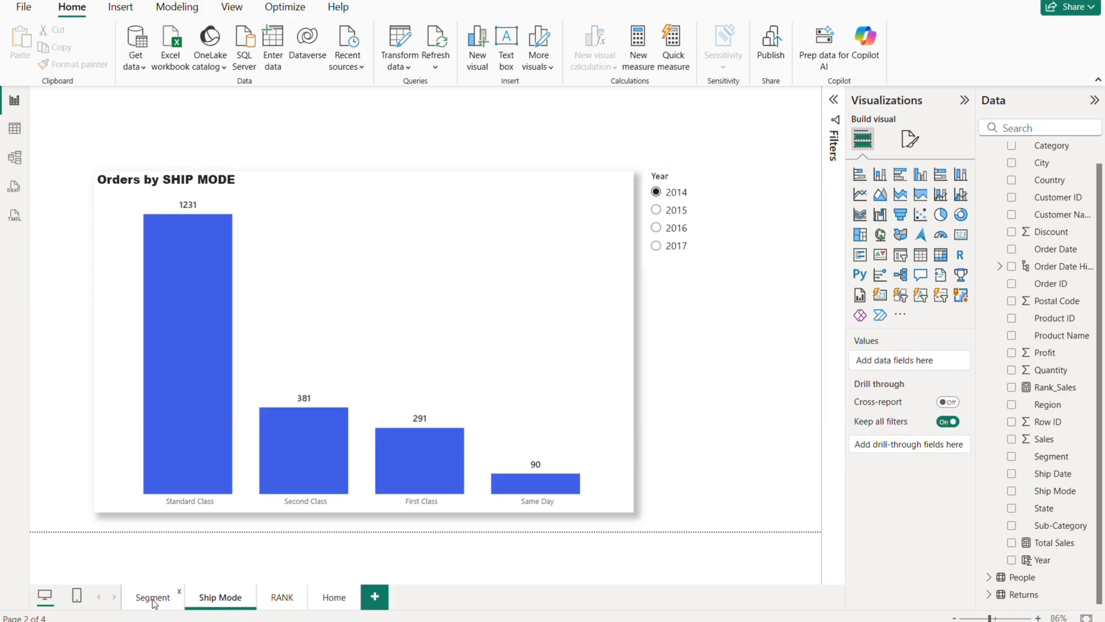
{"action": "left_click", "coordinate": [152, 597]}
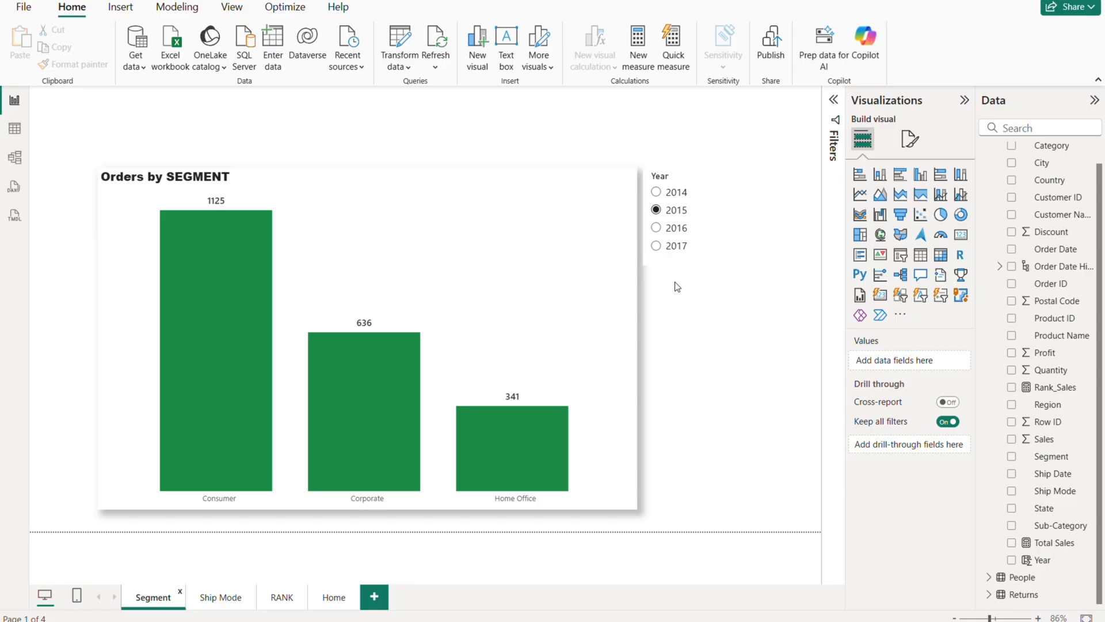
{"action": "left_click", "coordinate": [219, 597]}
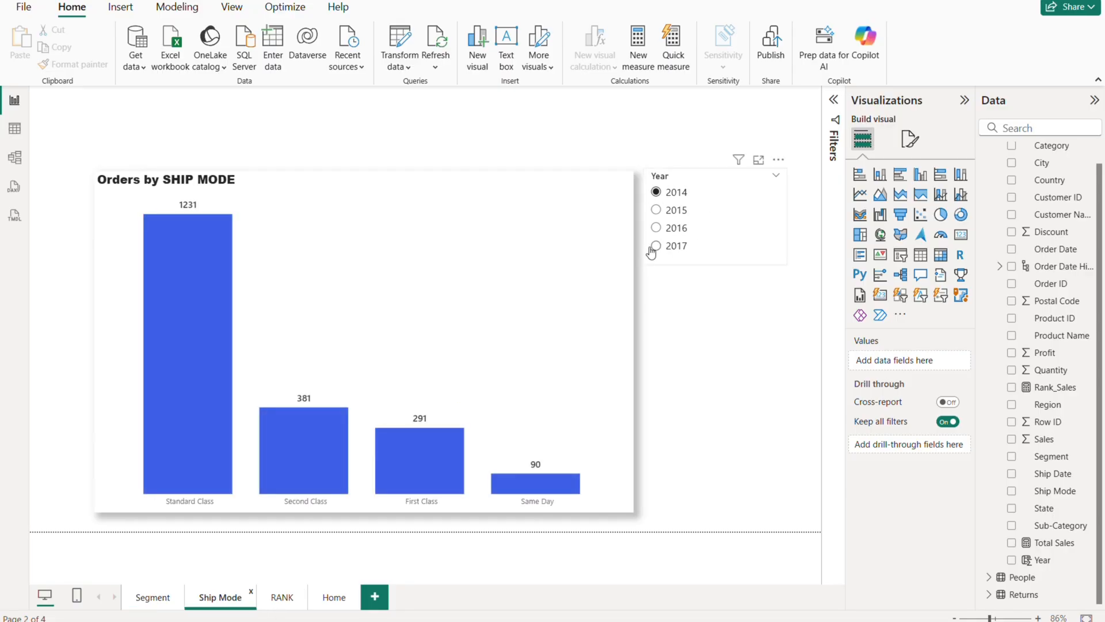
{"action": "mouse_move", "coordinate": [657, 232]}
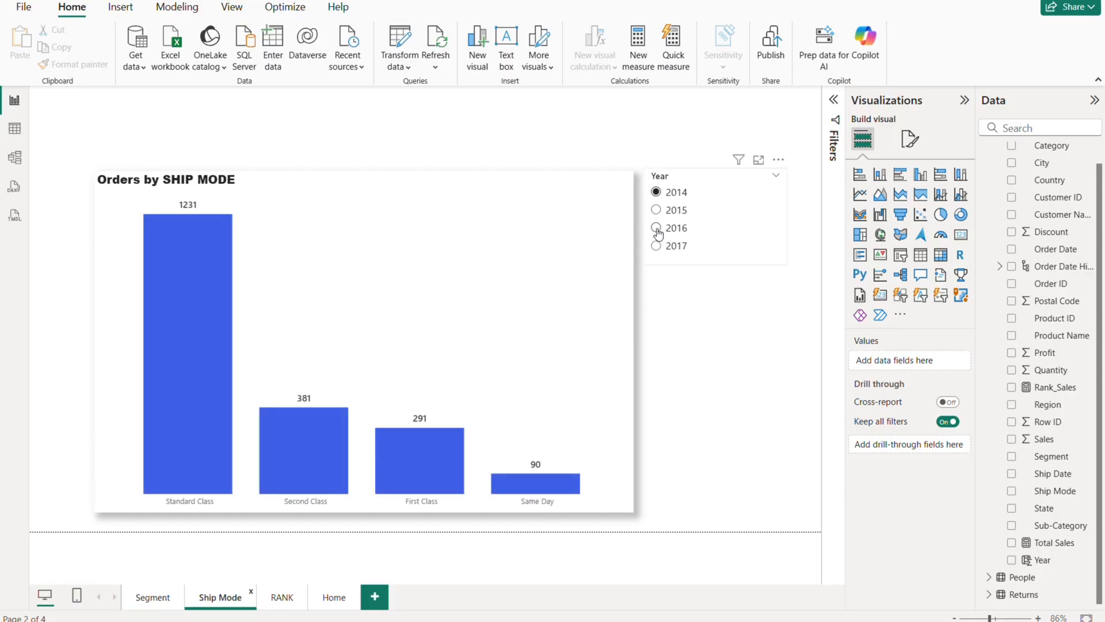
{"action": "left_click", "coordinate": [656, 228]}
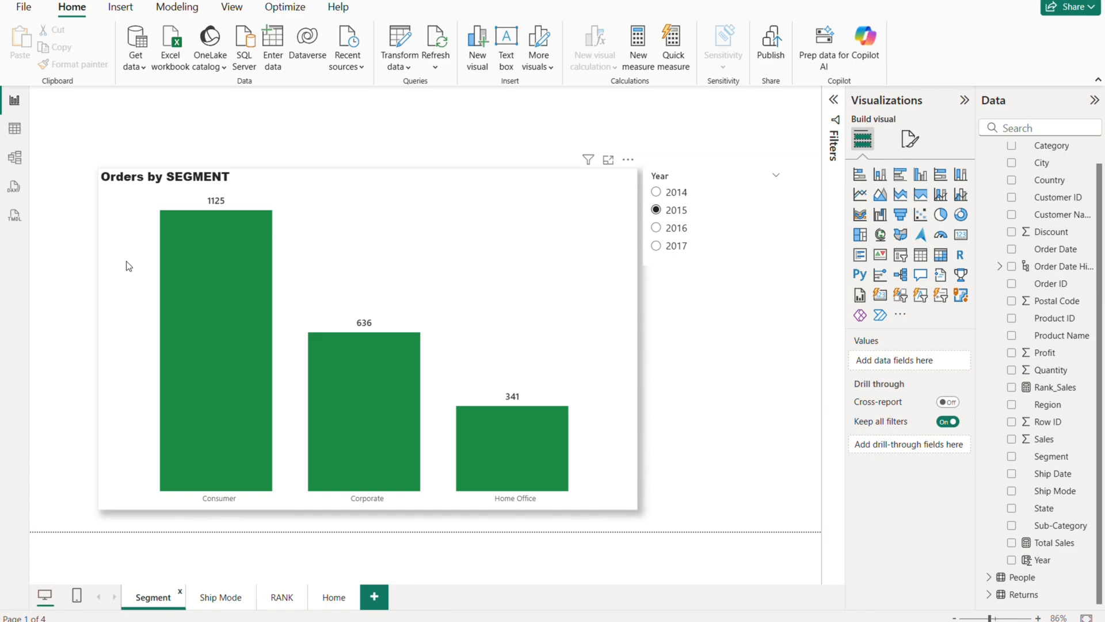
{"action": "mouse_move", "coordinate": [404, 263]}
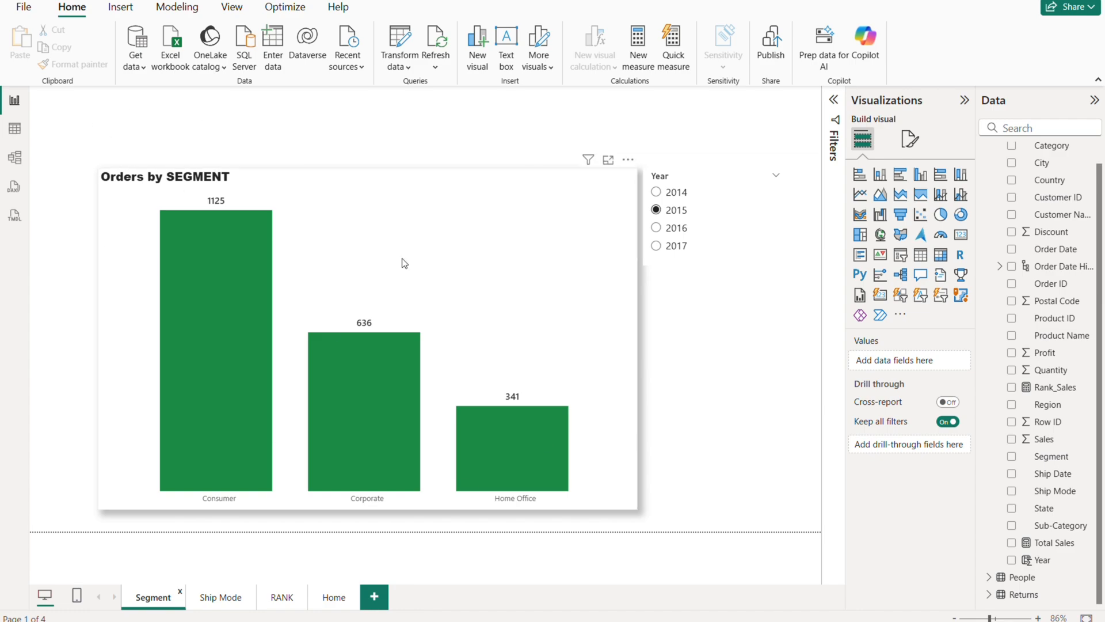
{"action": "mouse_move", "coordinate": [270, 236]}
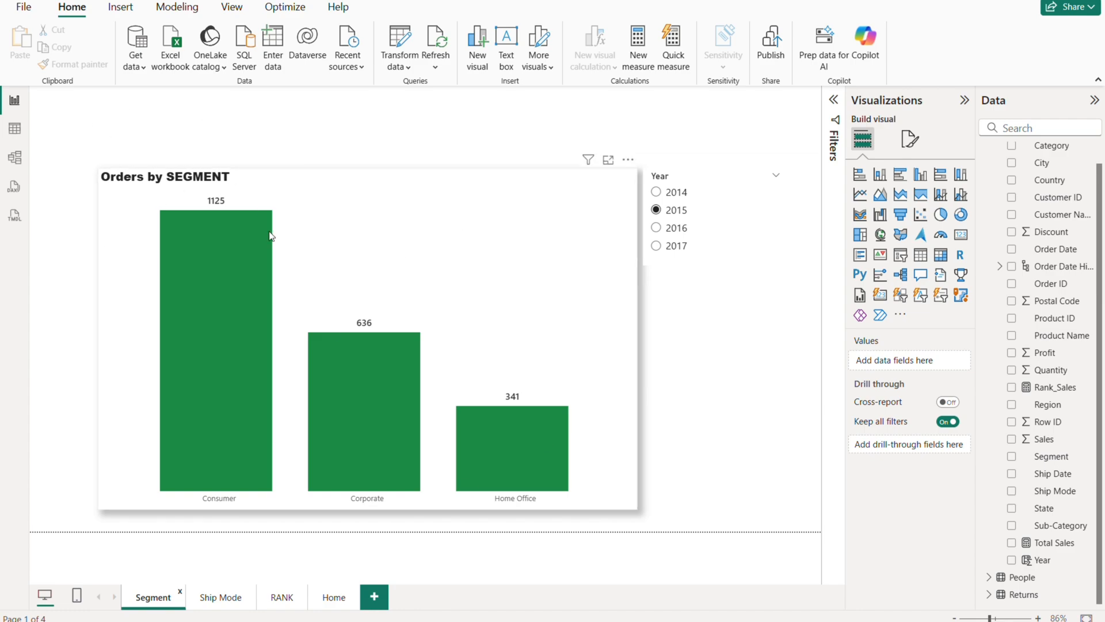
{"action": "mouse_move", "coordinate": [273, 310]}
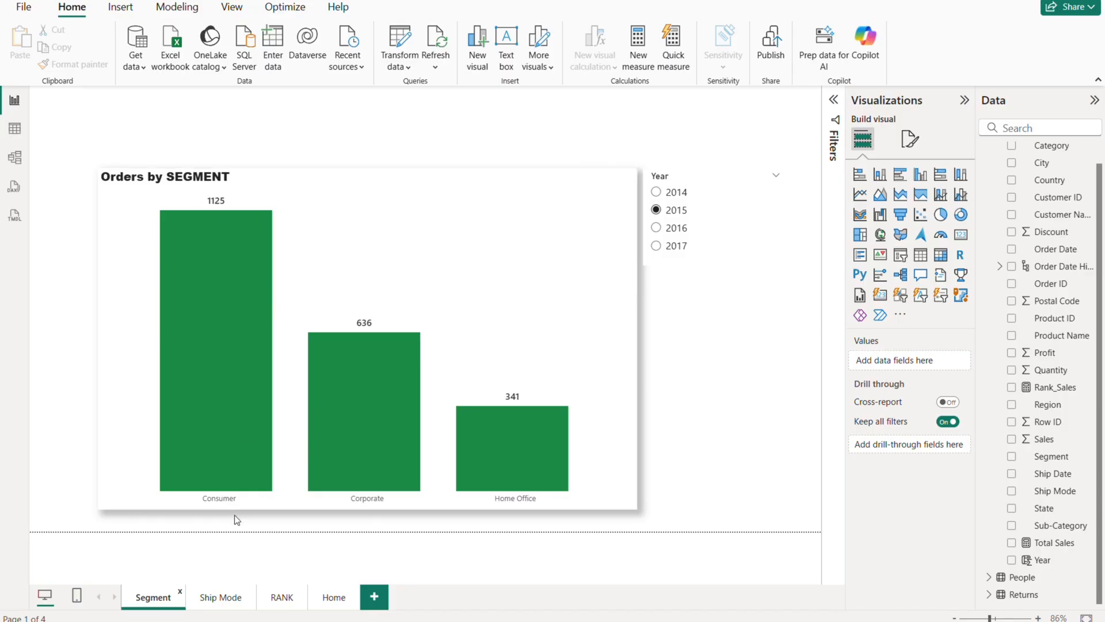
{"action": "mouse_move", "coordinate": [158, 553]}
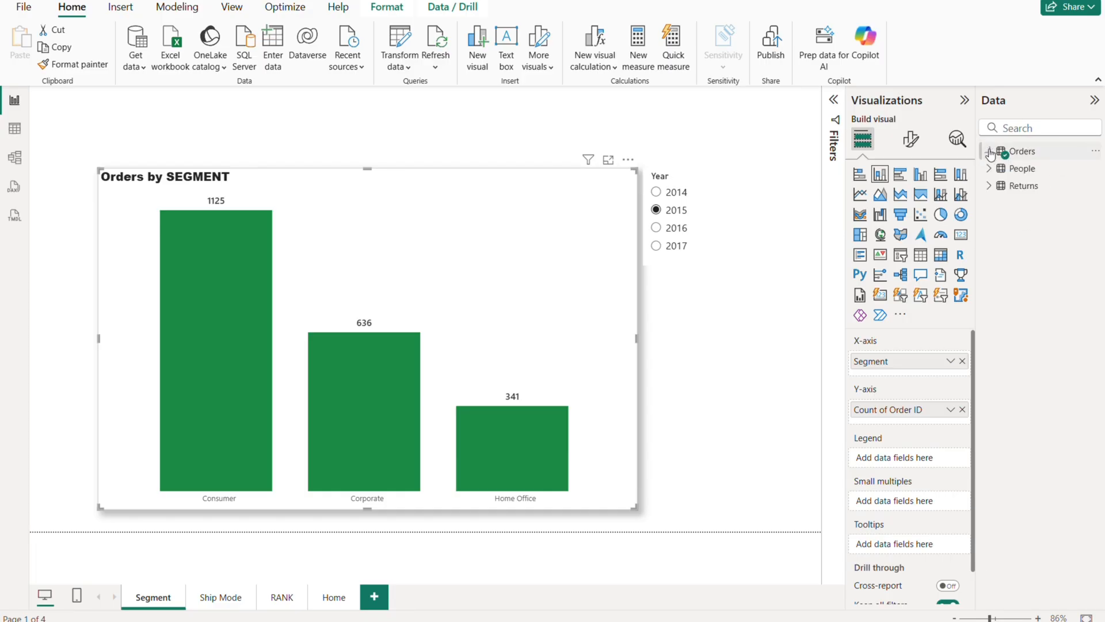
Expand the Orders table fields in the Data pane and return to the Ship Mode page.
{"action": "left_click", "coordinate": [989, 151]}
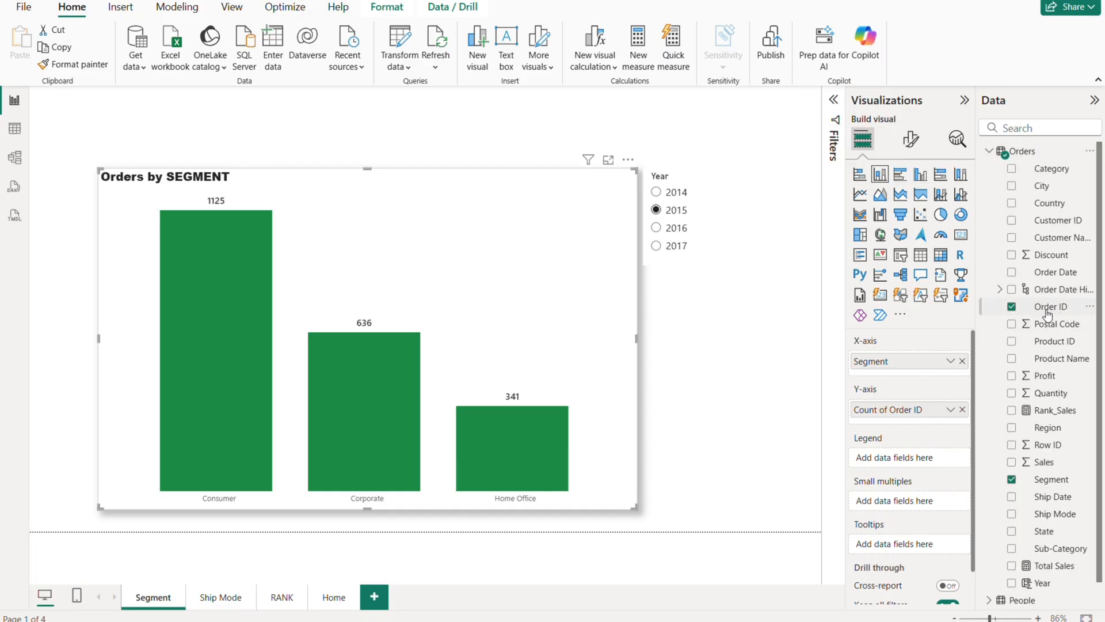
{"action": "mouse_move", "coordinate": [571, 436]}
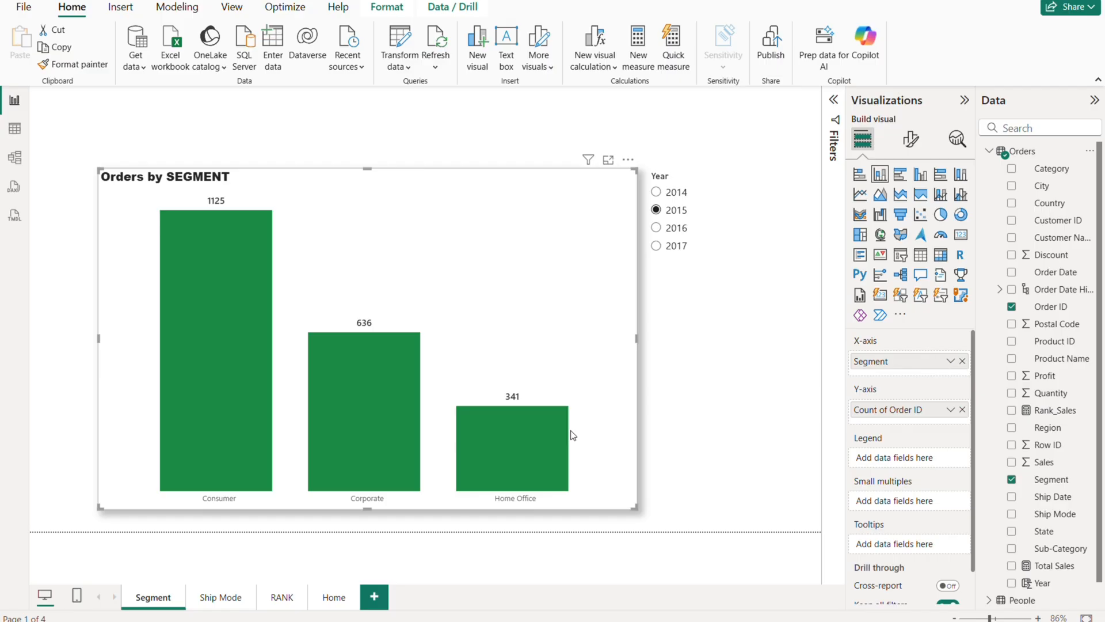
{"action": "mouse_move", "coordinate": [881, 366]}
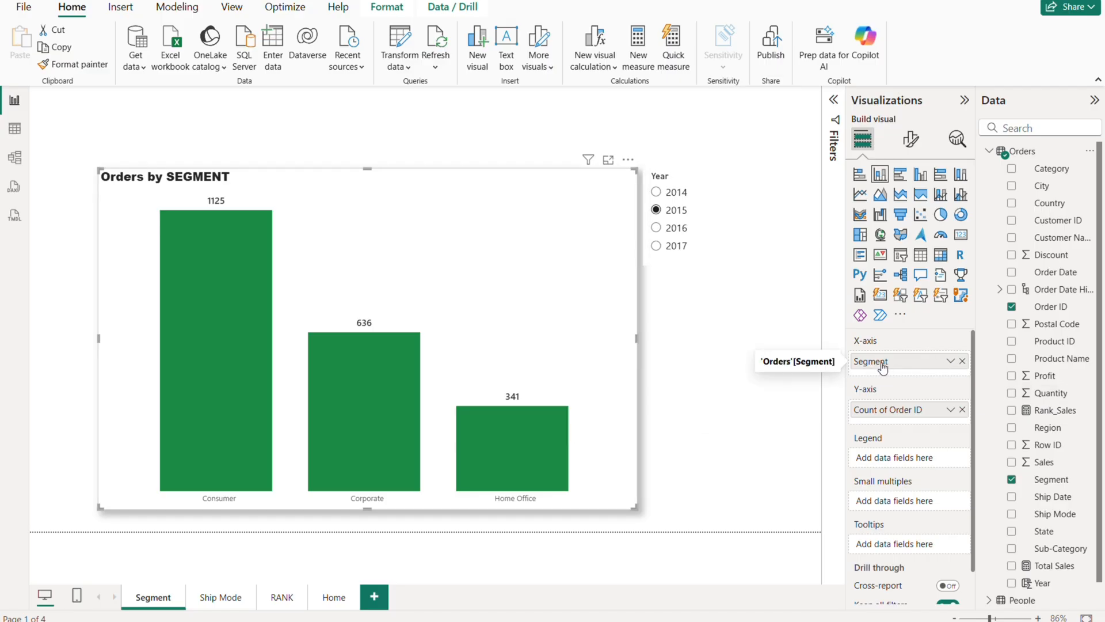
{"action": "mouse_move", "coordinate": [247, 584]}
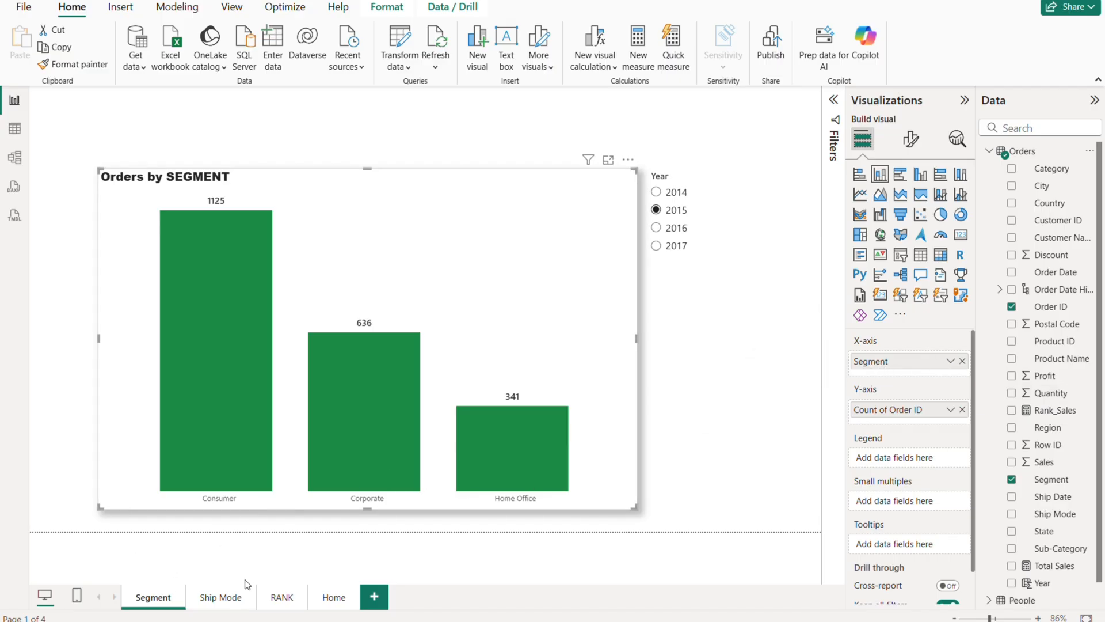
{"action": "left_click", "coordinate": [219, 597]}
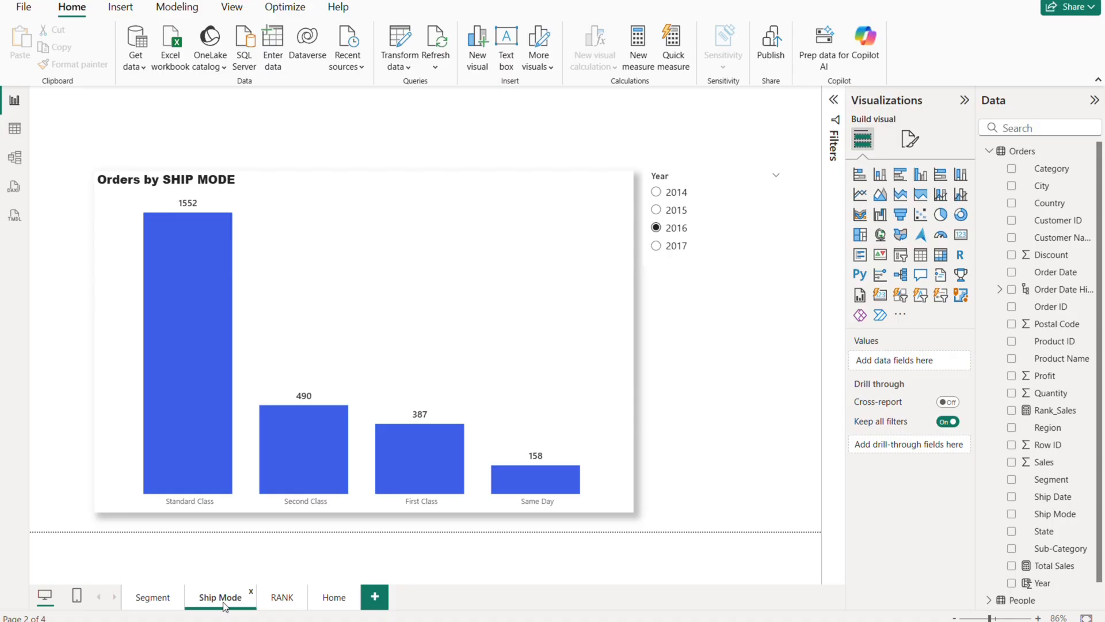
{"action": "mouse_move", "coordinate": [242, 269]}
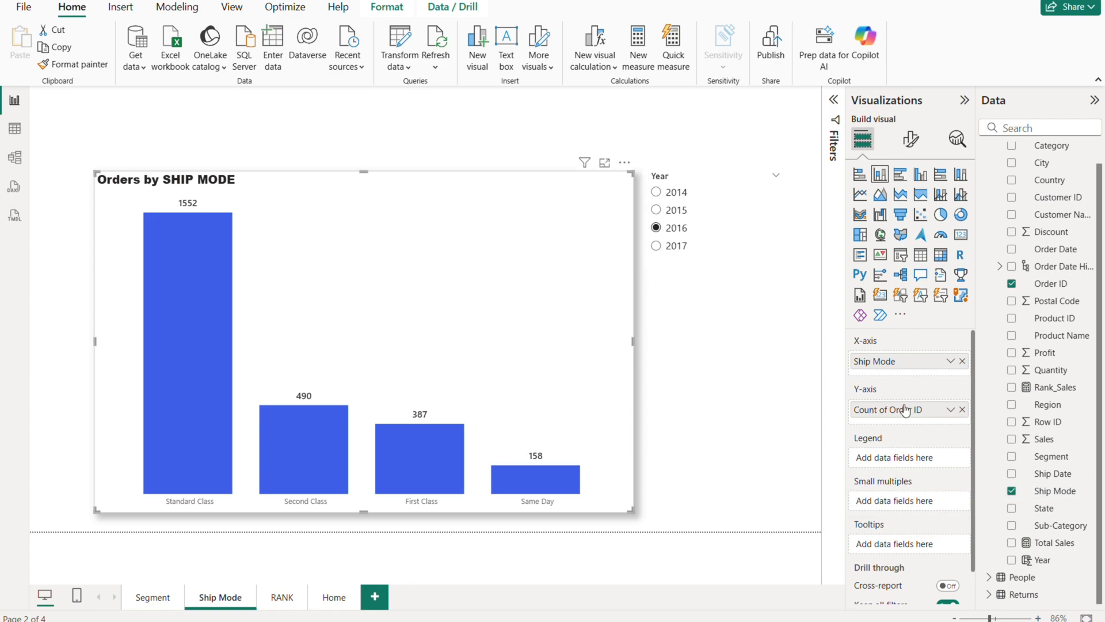
{"action": "mouse_move", "coordinate": [449, 311]}
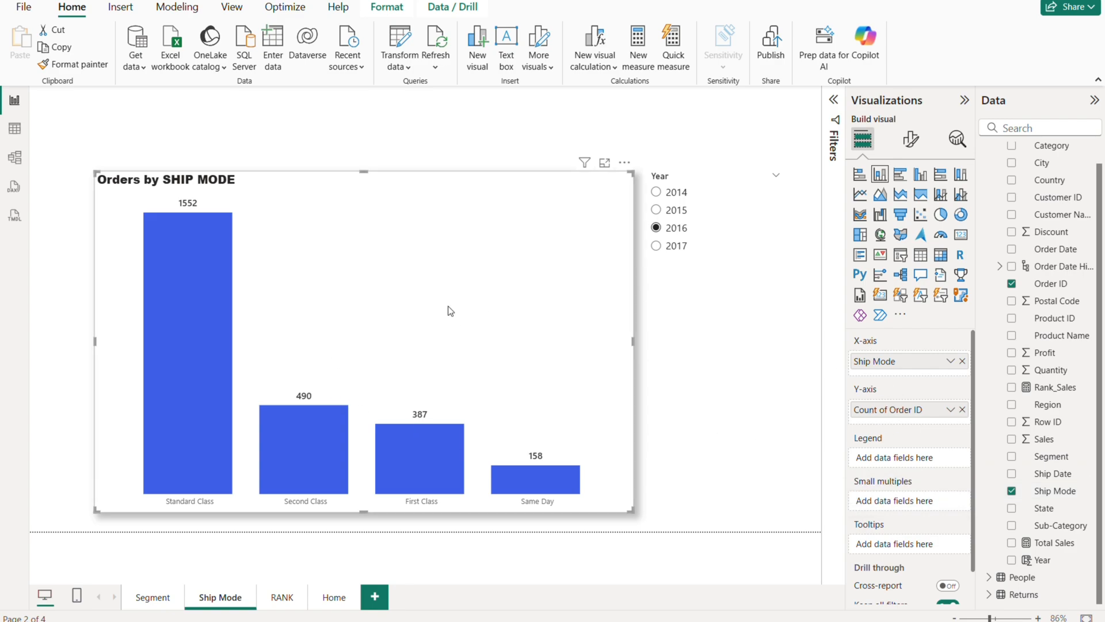
Set the Segment page's Year slicer to 2014, then to 2017.
{"action": "left_click", "coordinate": [152, 596]}
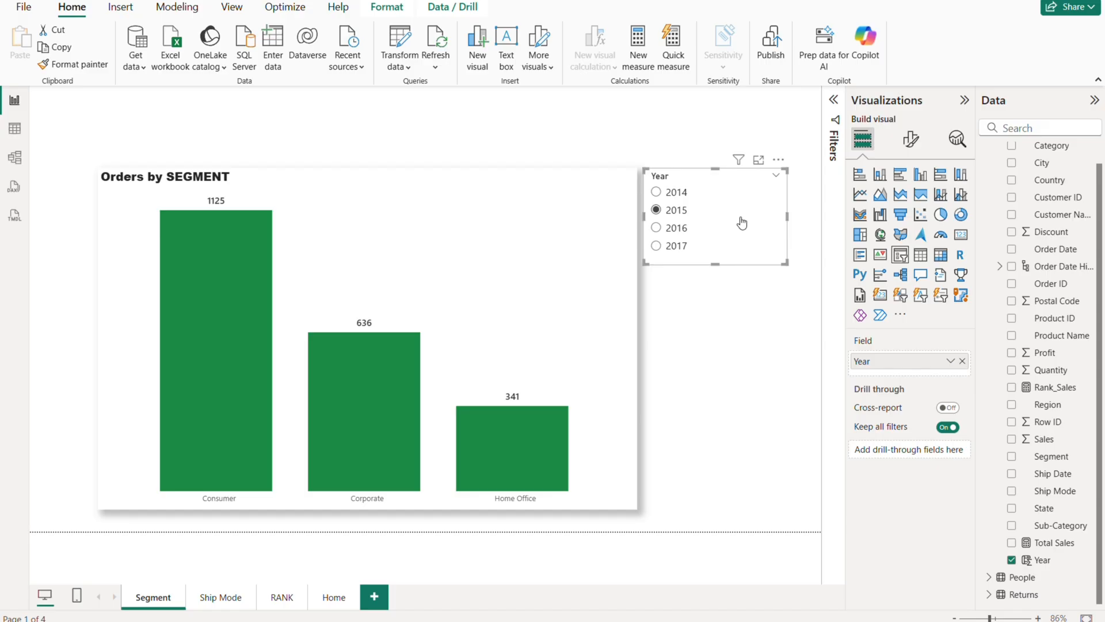
{"action": "mouse_move", "coordinate": [717, 234]}
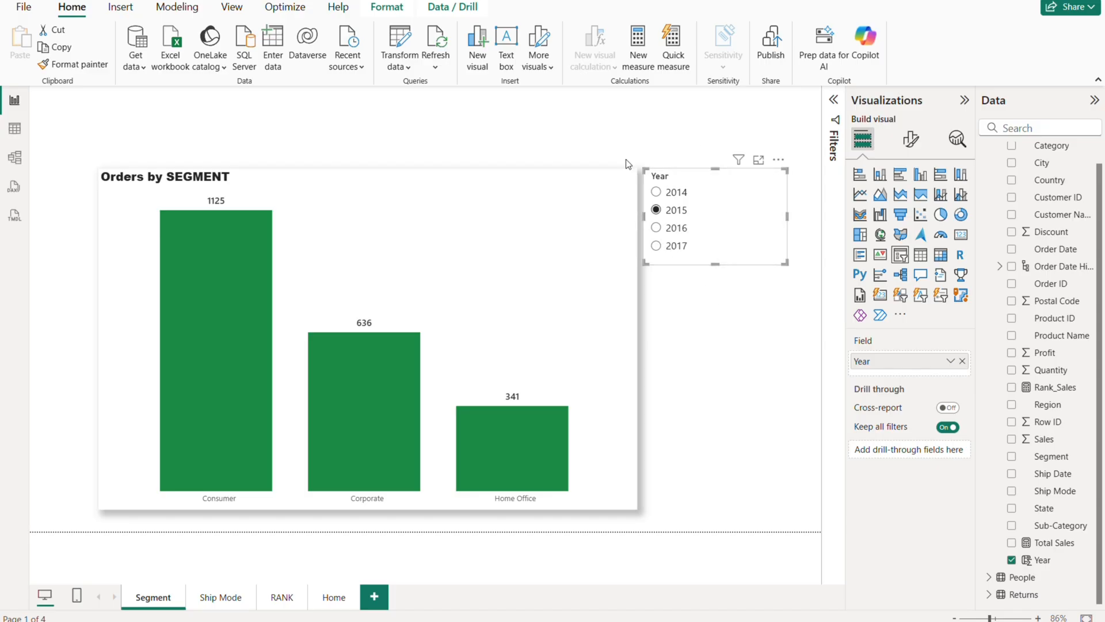
{"action": "left_click", "coordinate": [656, 192]}
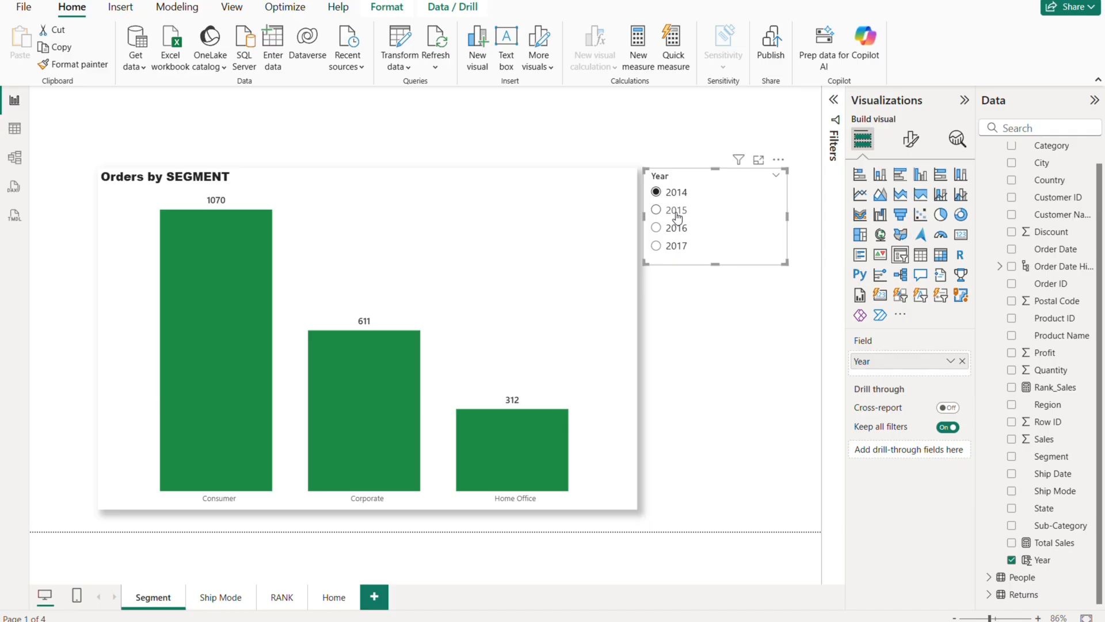
{"action": "left_click", "coordinate": [656, 245]}
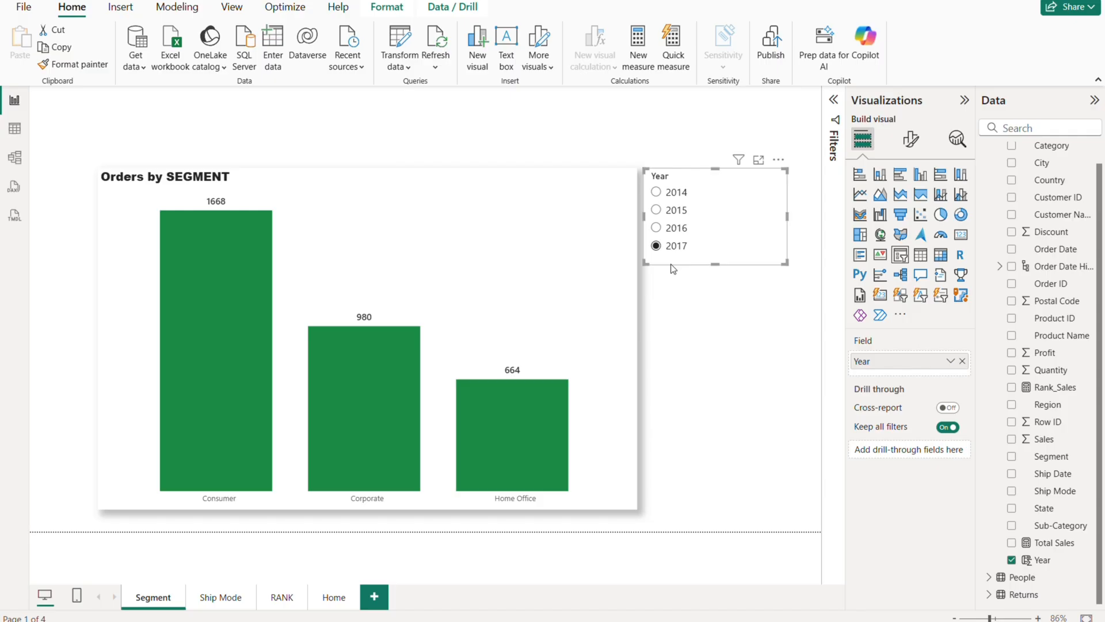
{"action": "mouse_move", "coordinate": [220, 597]}
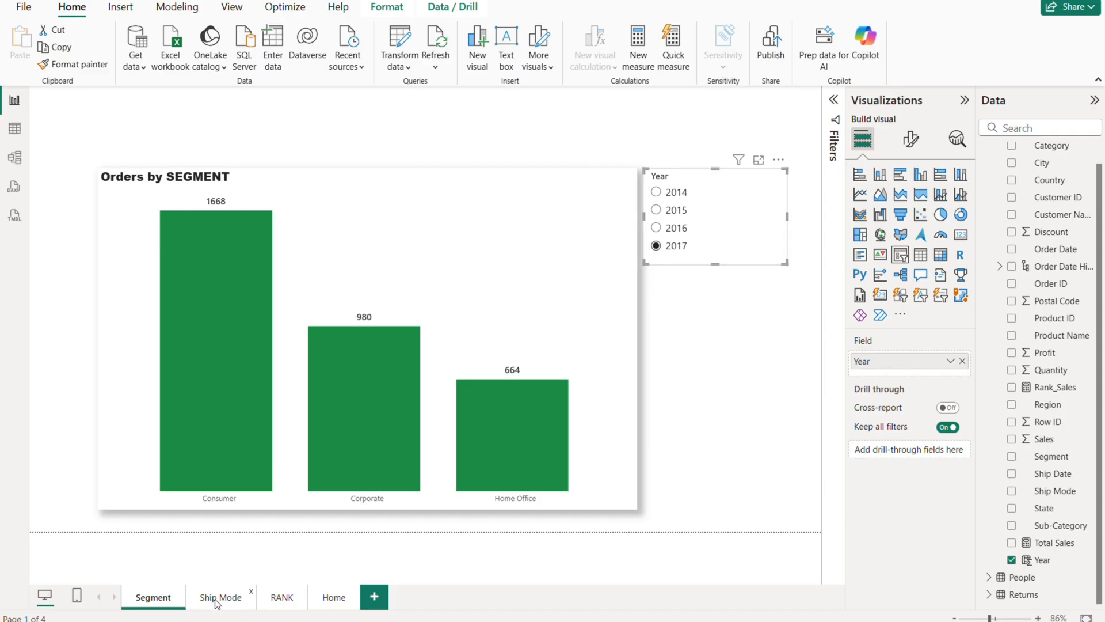
Set the Ship Mode page's Year slicer to 2015 and return to Segment, still on 2017.
{"action": "left_click", "coordinate": [220, 596]}
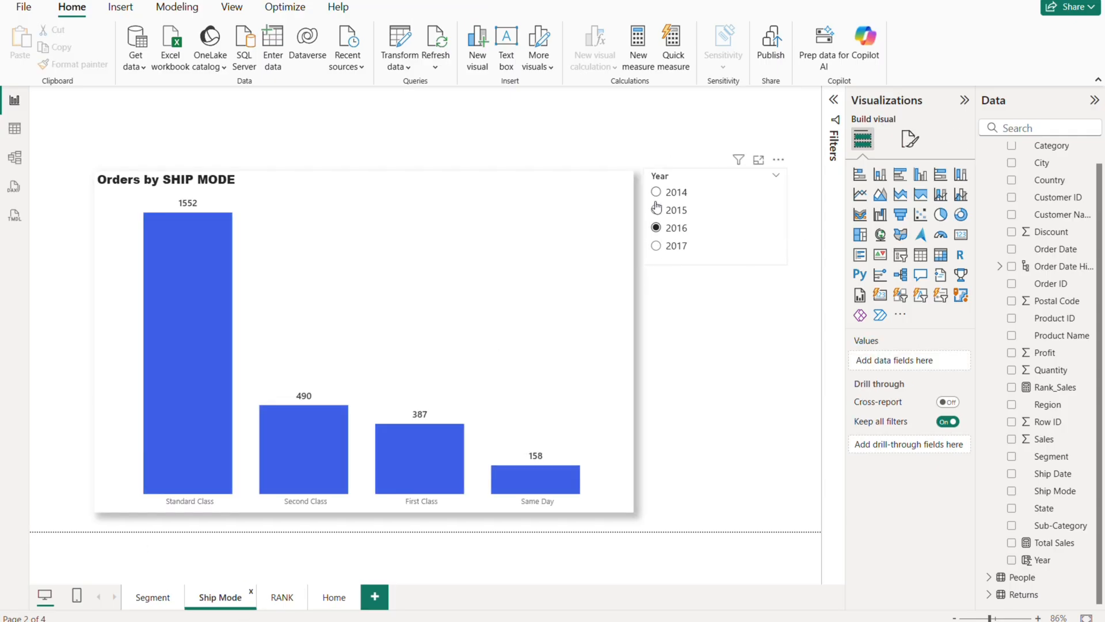
{"action": "left_click", "coordinate": [655, 210]}
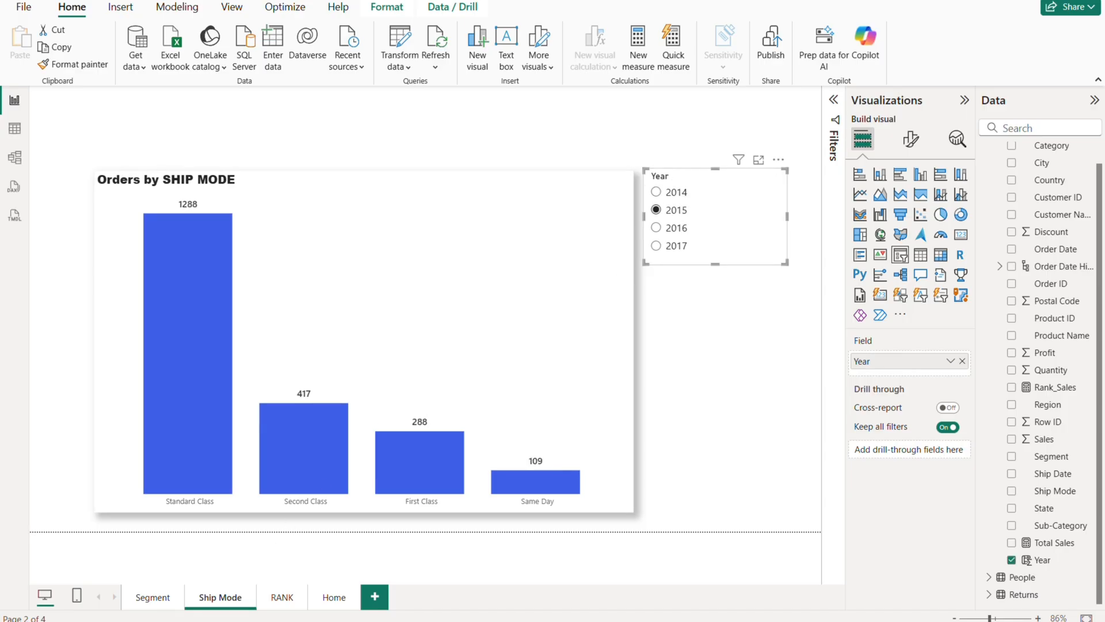
{"action": "left_click", "coordinate": [152, 597]}
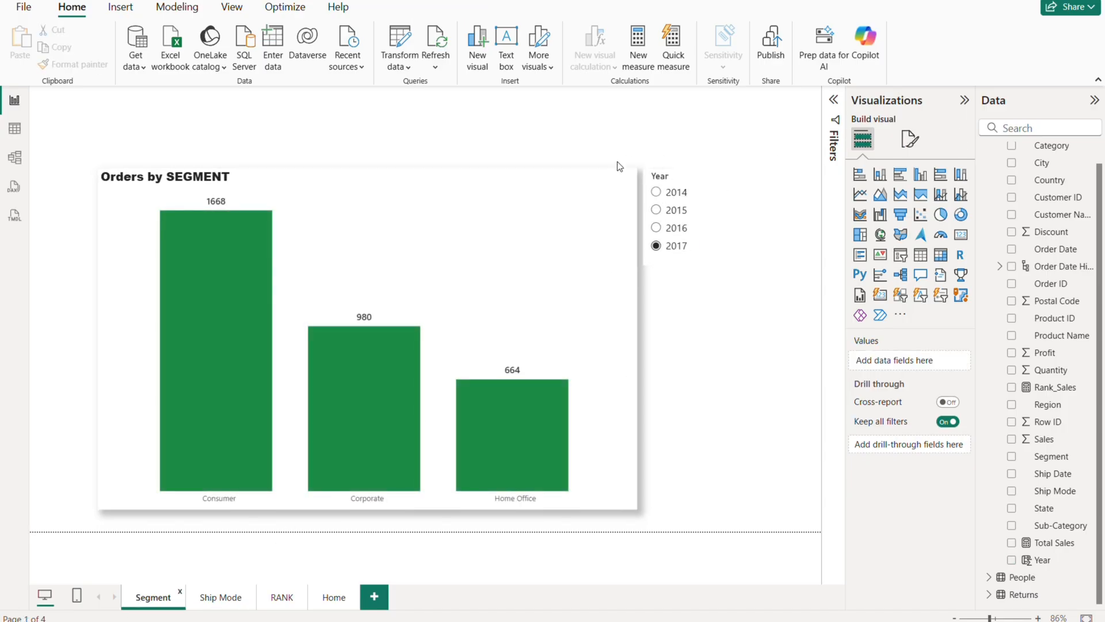
{"action": "mouse_move", "coordinate": [668, 121]}
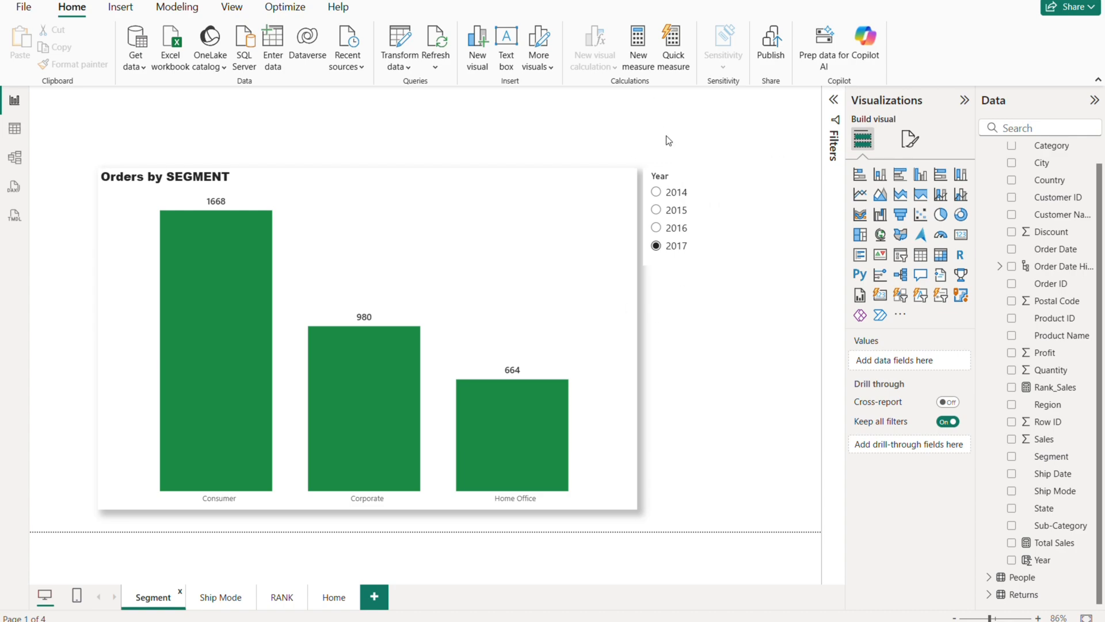
{"action": "mouse_move", "coordinate": [651, 148]}
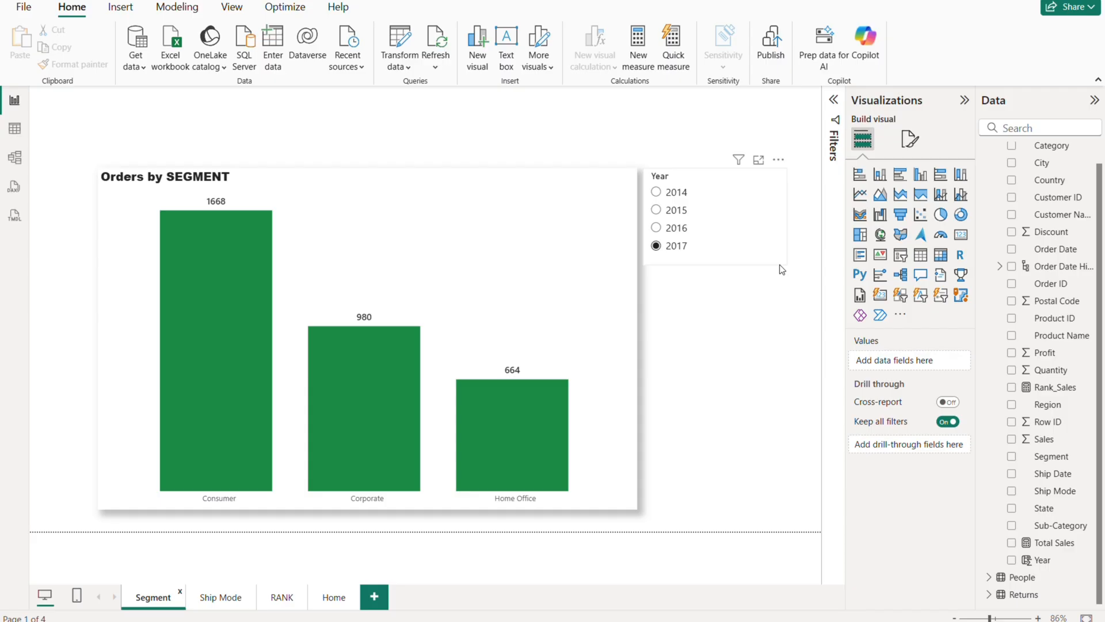
Select the Year slicer and bring up the Sync slicers pane from the View ribbon.
{"action": "left_click", "coordinate": [716, 217]}
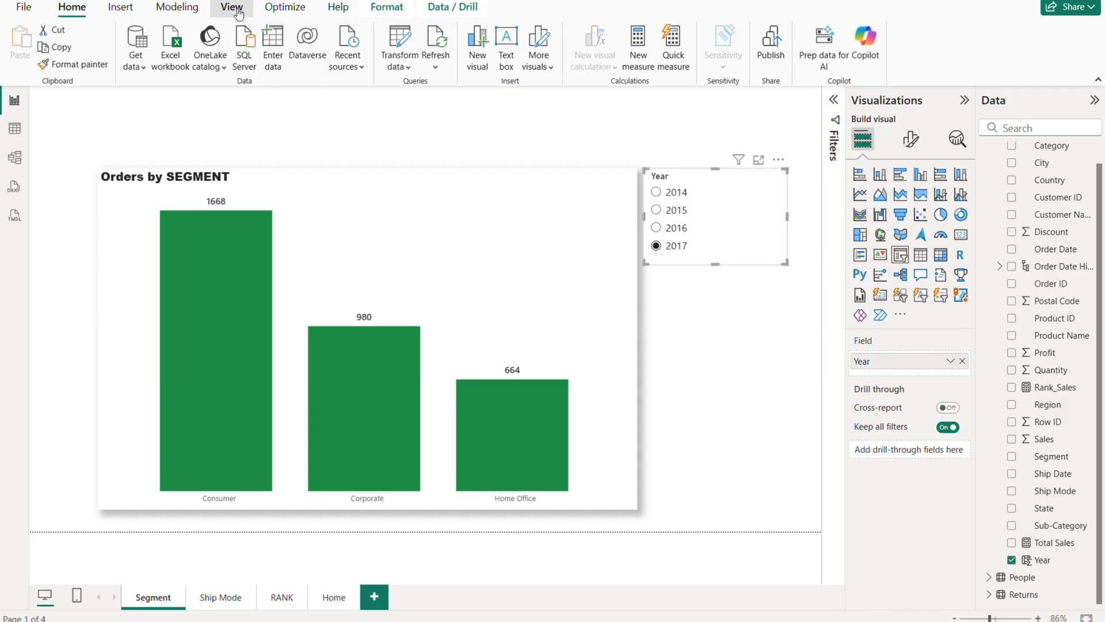
{"action": "left_click", "coordinate": [232, 8]}
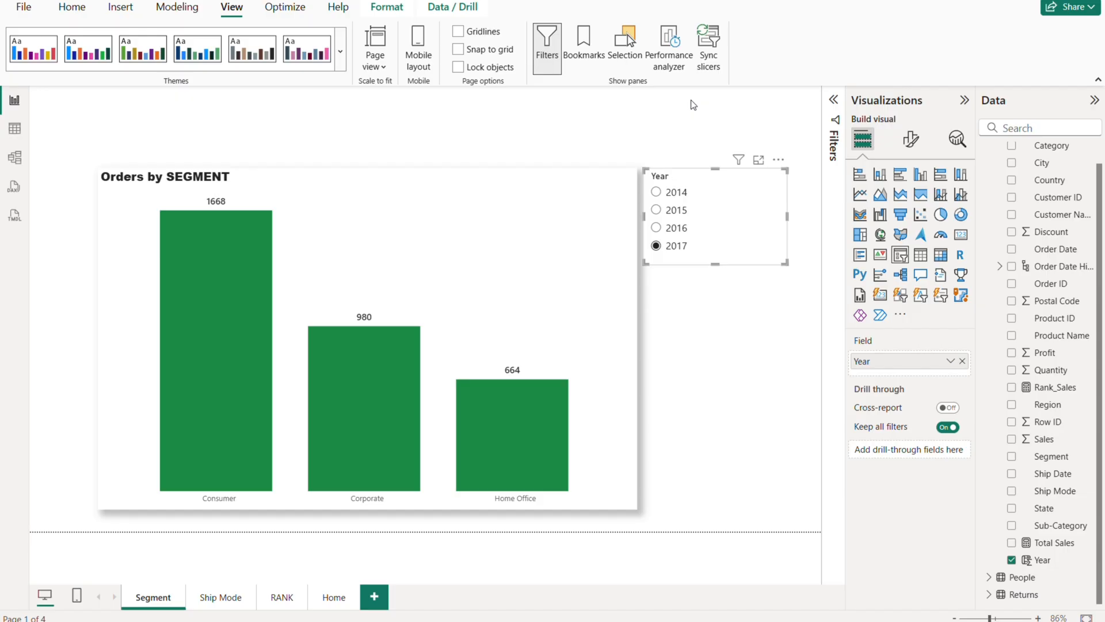
{"action": "mouse_move", "coordinate": [709, 46]}
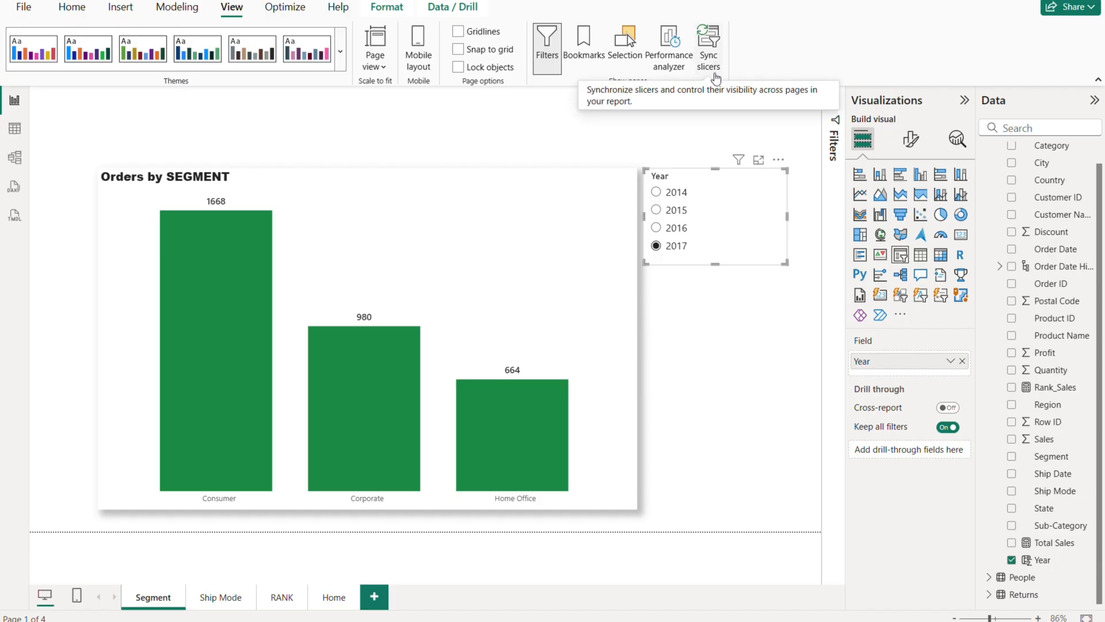
{"action": "left_click", "coordinate": [708, 46]}
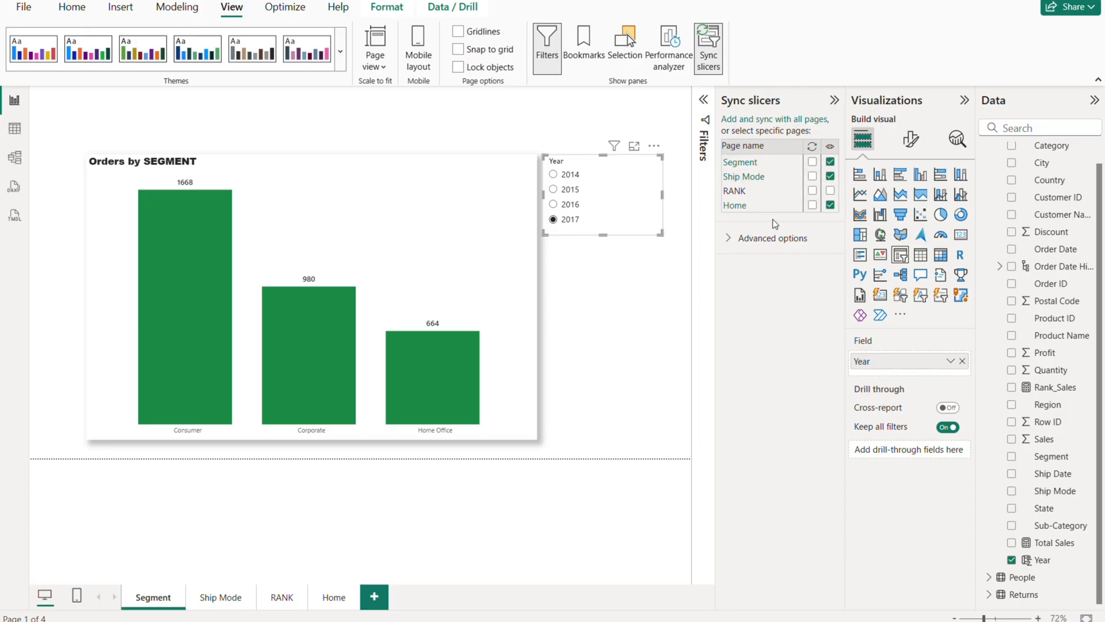
{"action": "mouse_move", "coordinate": [623, 252]}
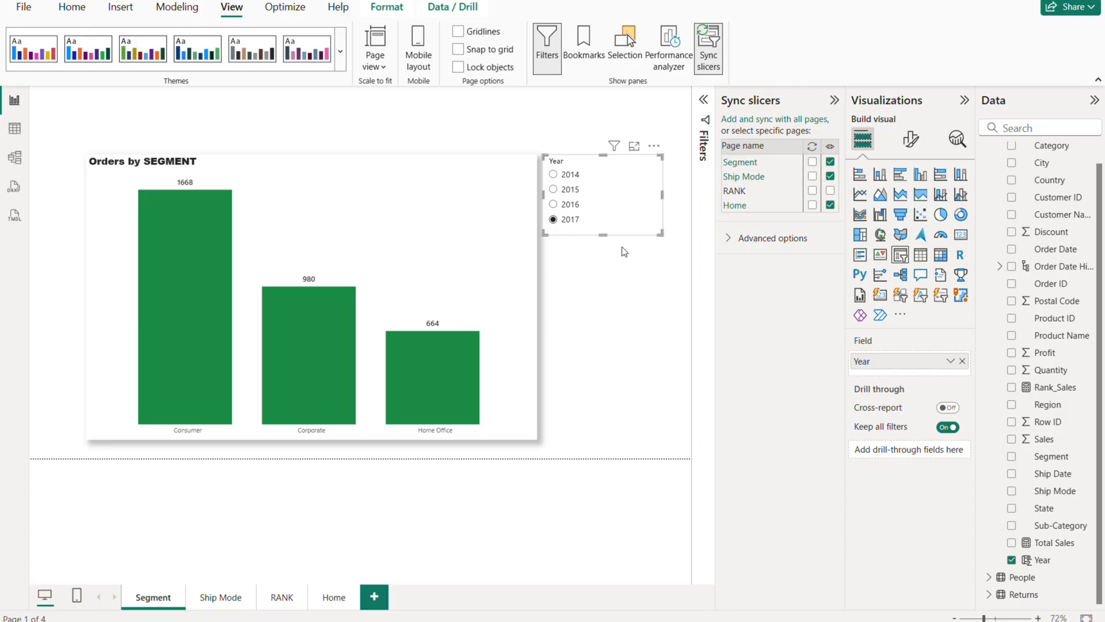
{"action": "mouse_move", "coordinate": [634, 215]}
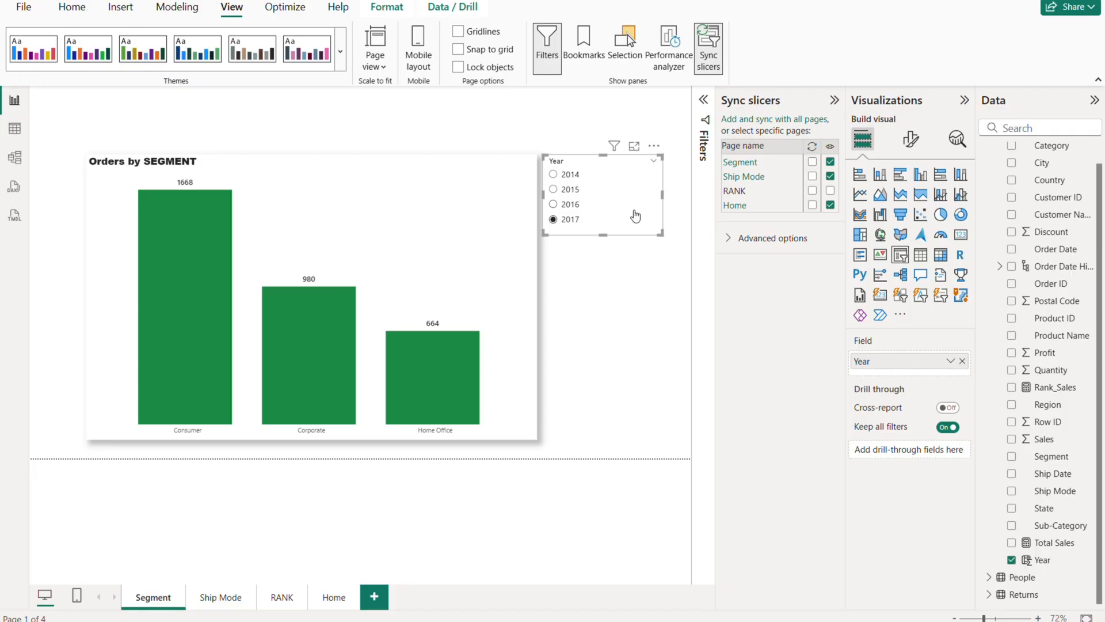
{"action": "mouse_move", "coordinate": [775, 176]}
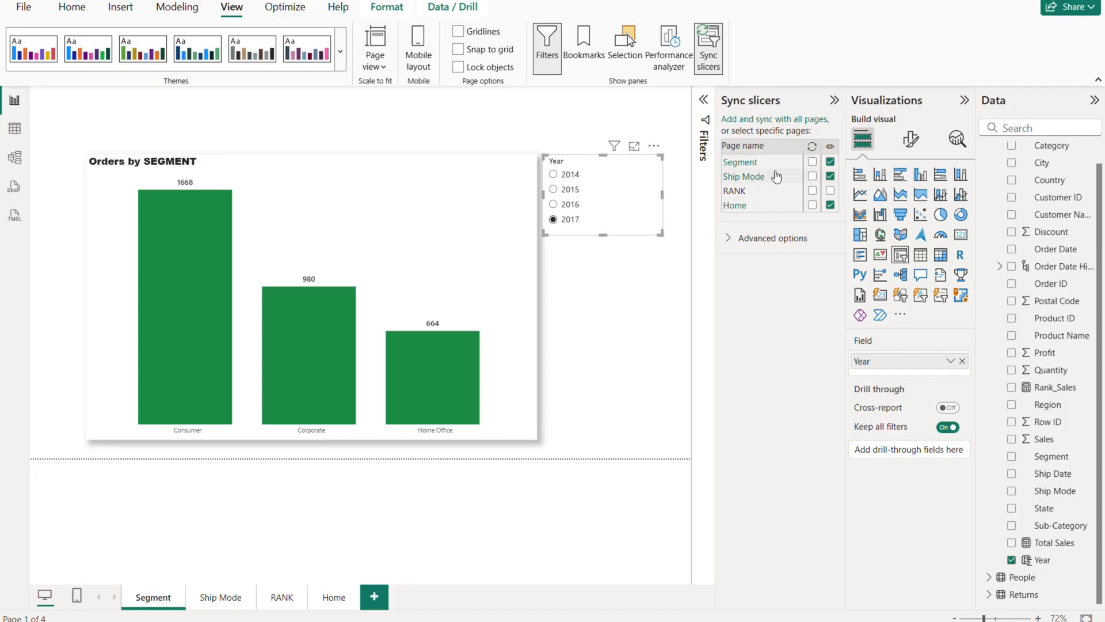
Tick the sync boxes so the Year slicer applies on both Segment and Ship Mode.
{"action": "left_click", "coordinate": [812, 176]}
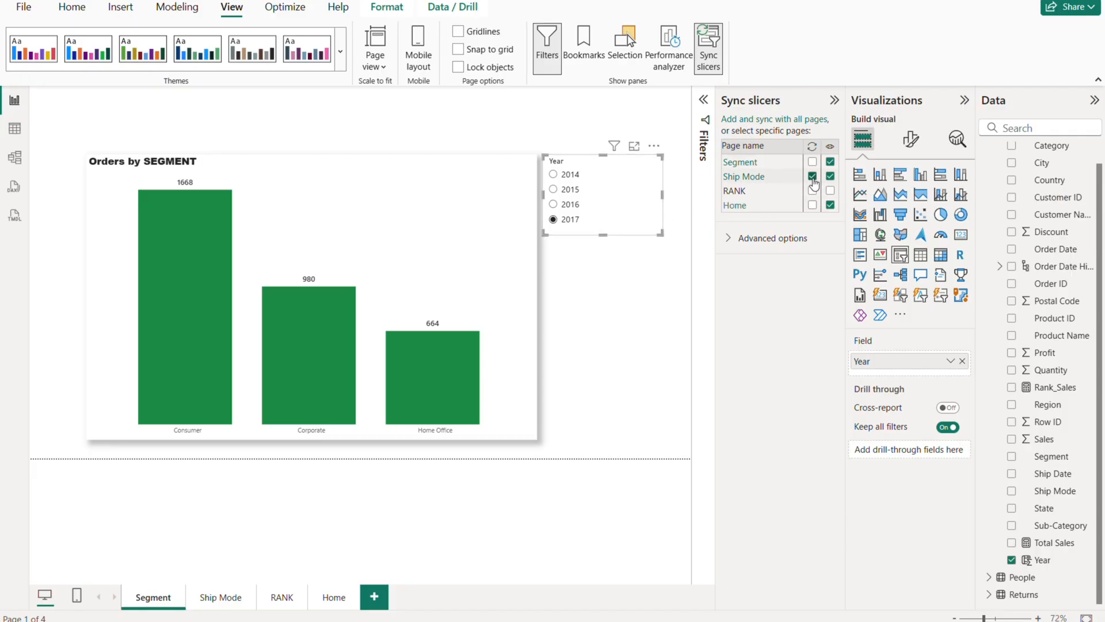
{"action": "left_click", "coordinate": [813, 177]}
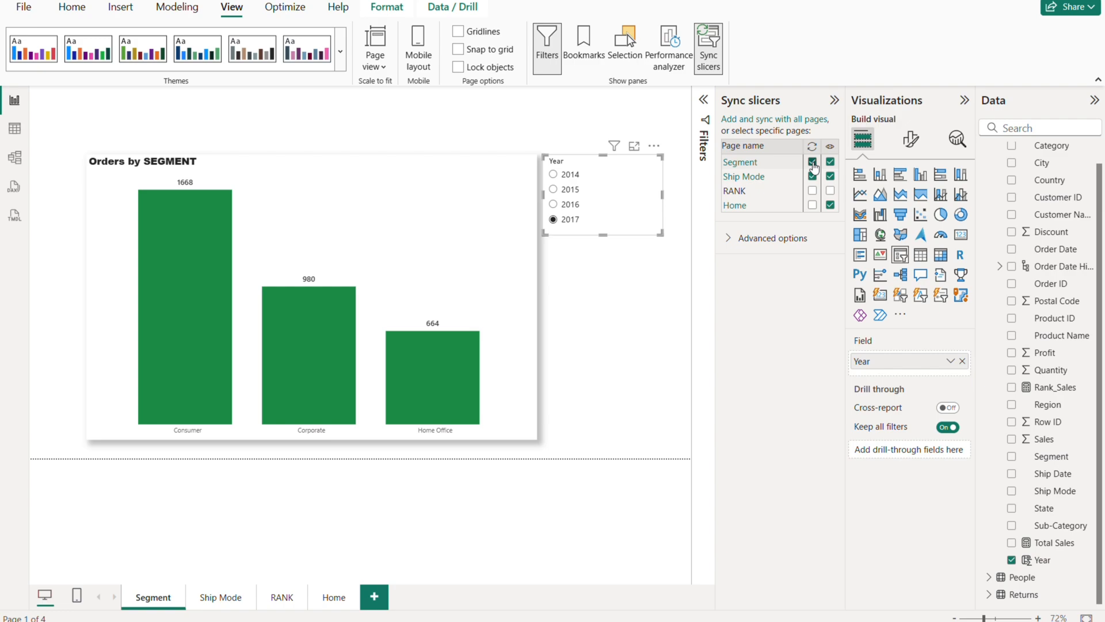
{"action": "left_click", "coordinate": [813, 176]}
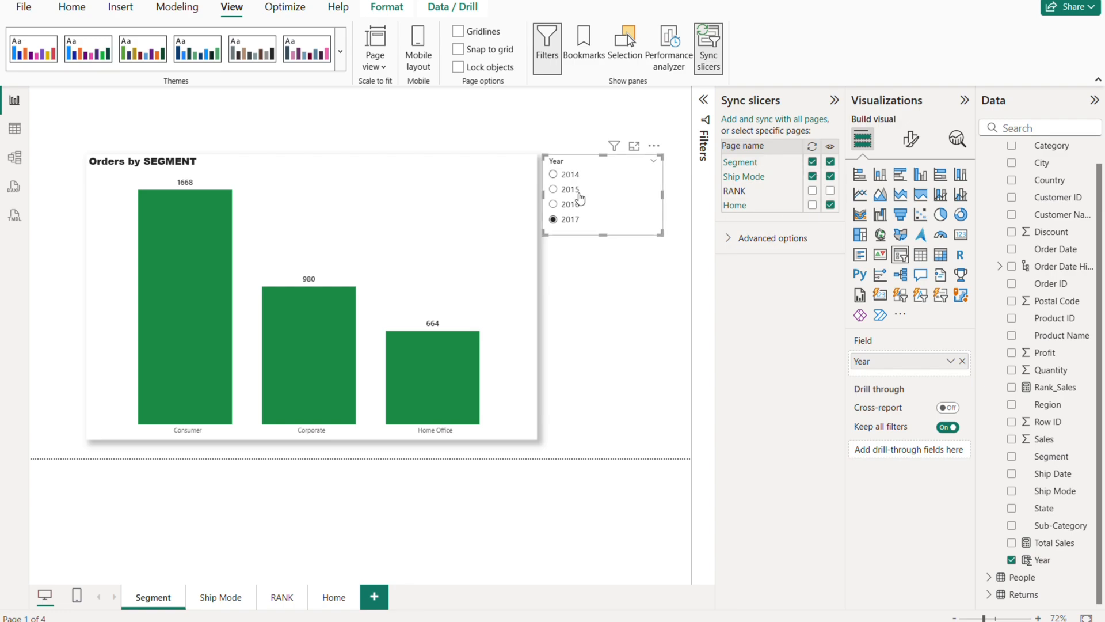
{"action": "mouse_move", "coordinate": [795, 195]}
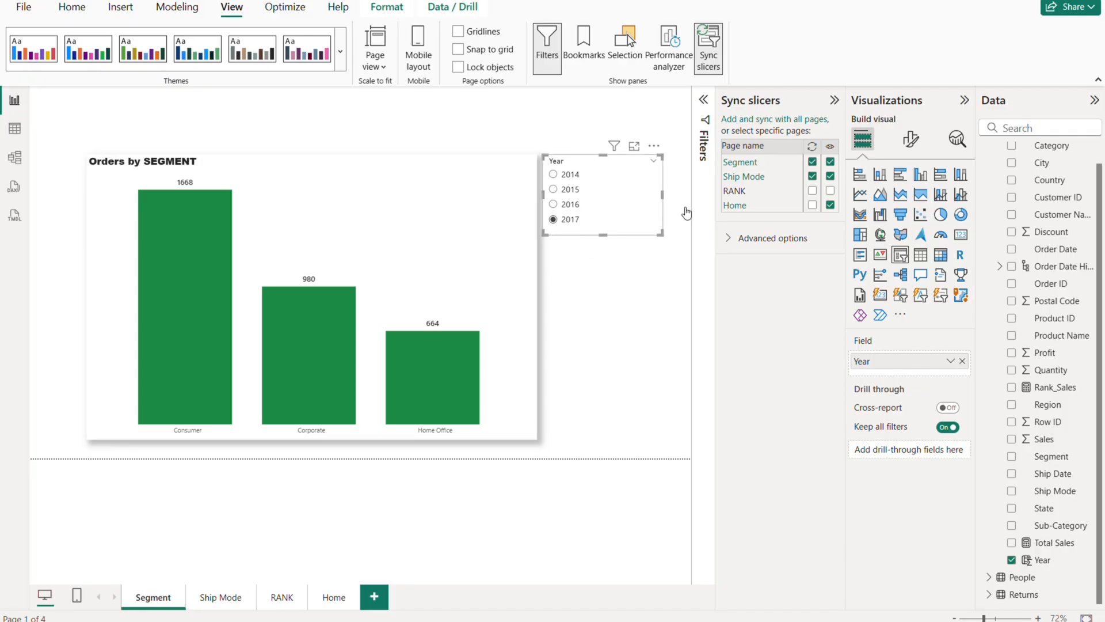
Pick 2015 on the Ship Mode page's synced Year slicer.
{"action": "left_click", "coordinate": [703, 99]}
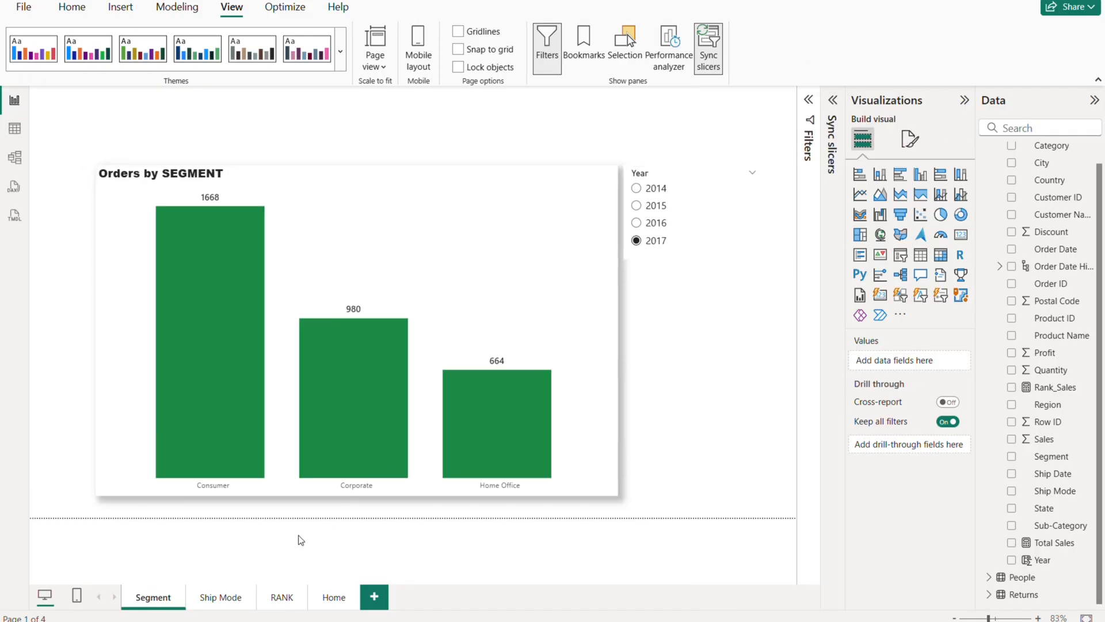
{"action": "left_click", "coordinate": [220, 597]}
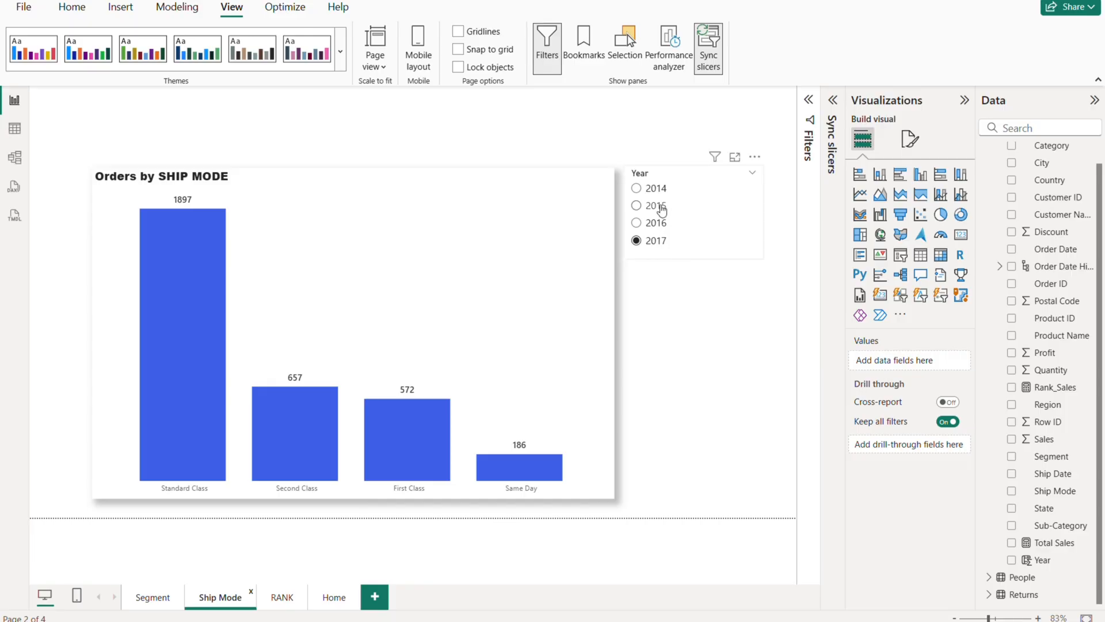
{"action": "left_click", "coordinate": [637, 205]}
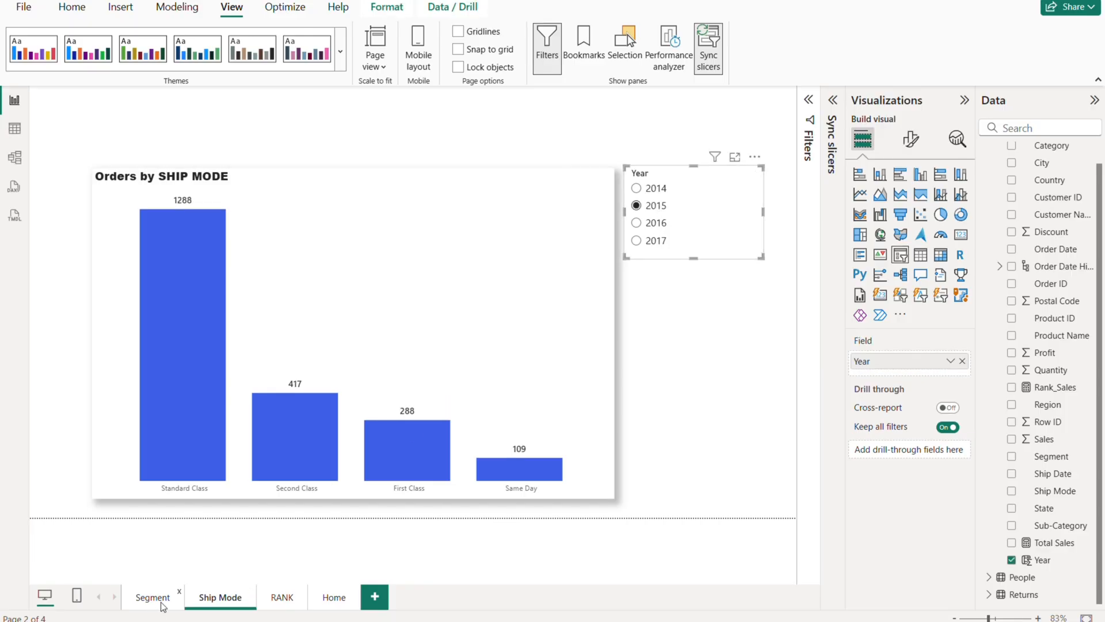
Pick 2014 on Segment, confirm Ship Mode follows, then move to the empty RANK page.
{"action": "left_click", "coordinate": [152, 597]}
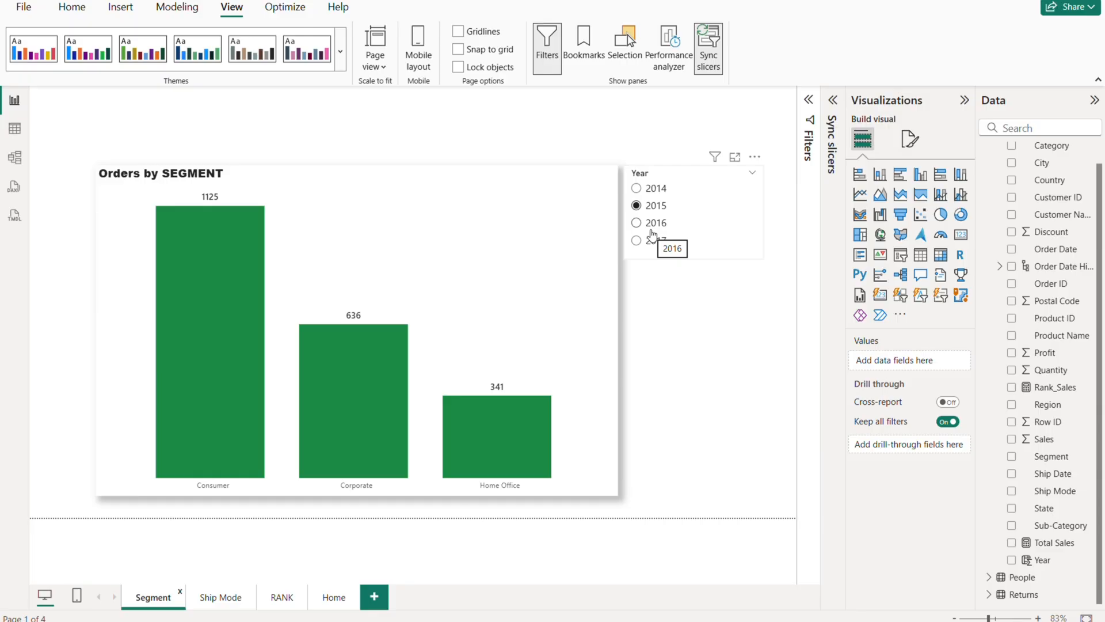
{"action": "left_click", "coordinate": [636, 188]}
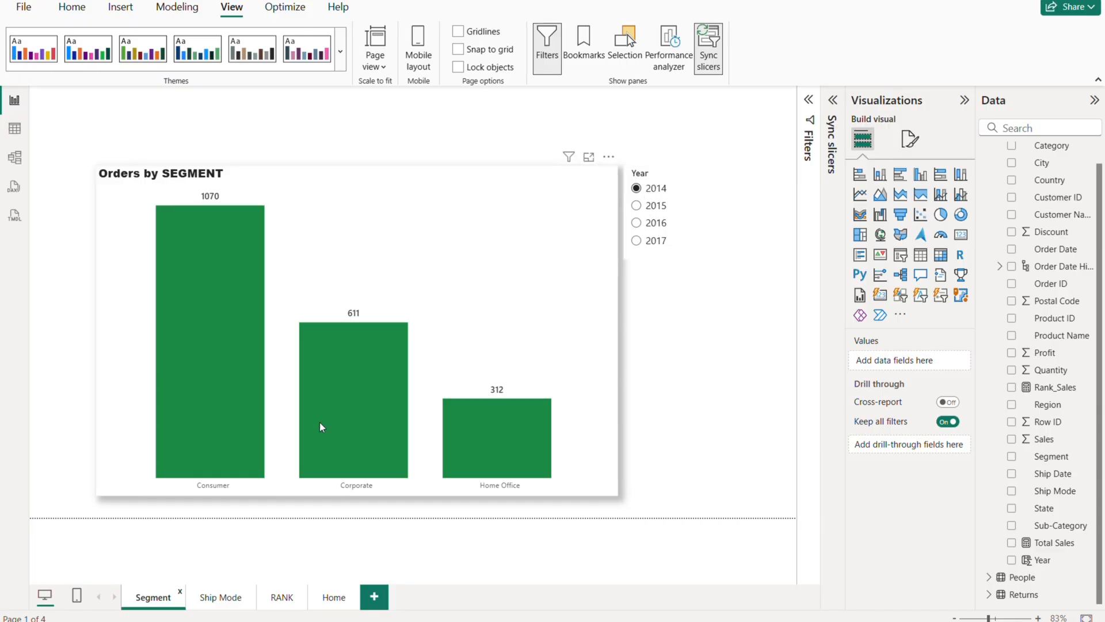
{"action": "left_click", "coordinate": [220, 597]}
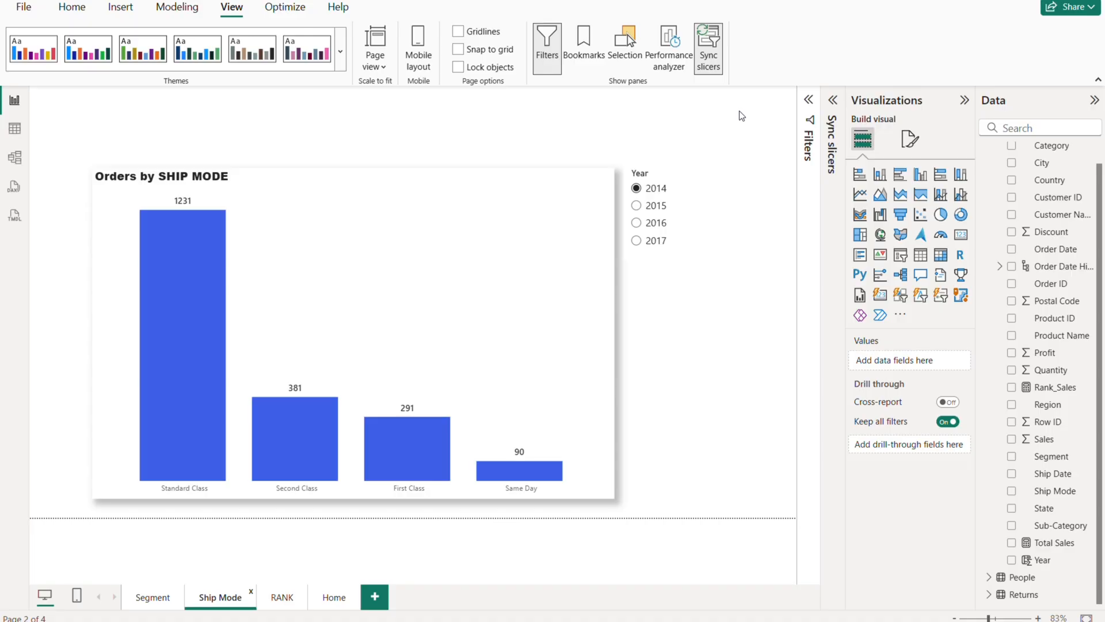
{"action": "mouse_move", "coordinate": [674, 407]}
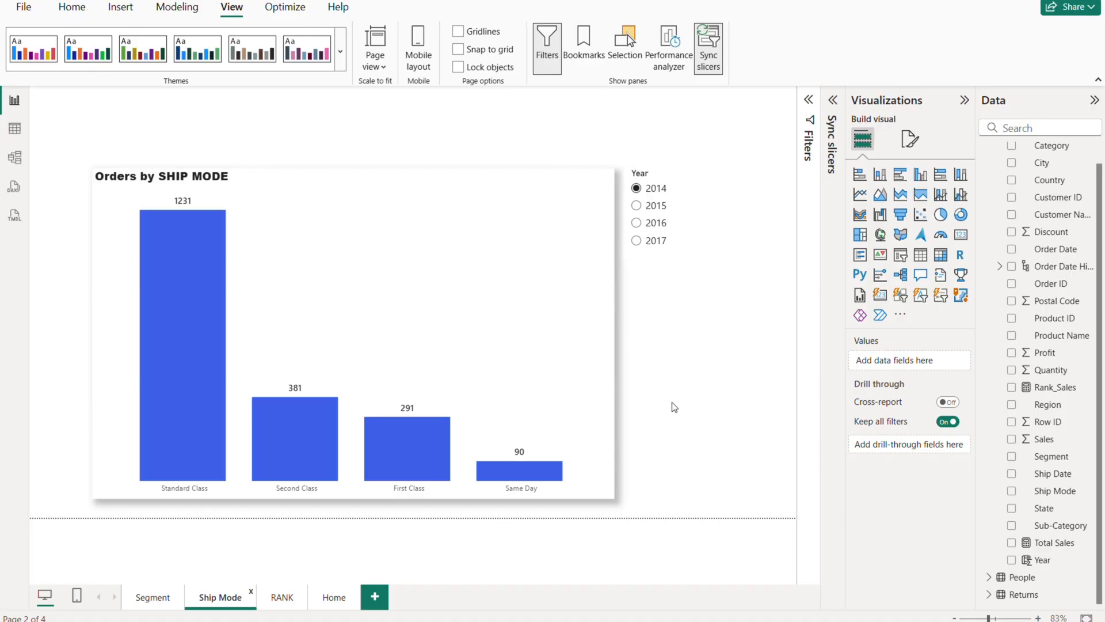
{"action": "mouse_move", "coordinate": [726, 141]}
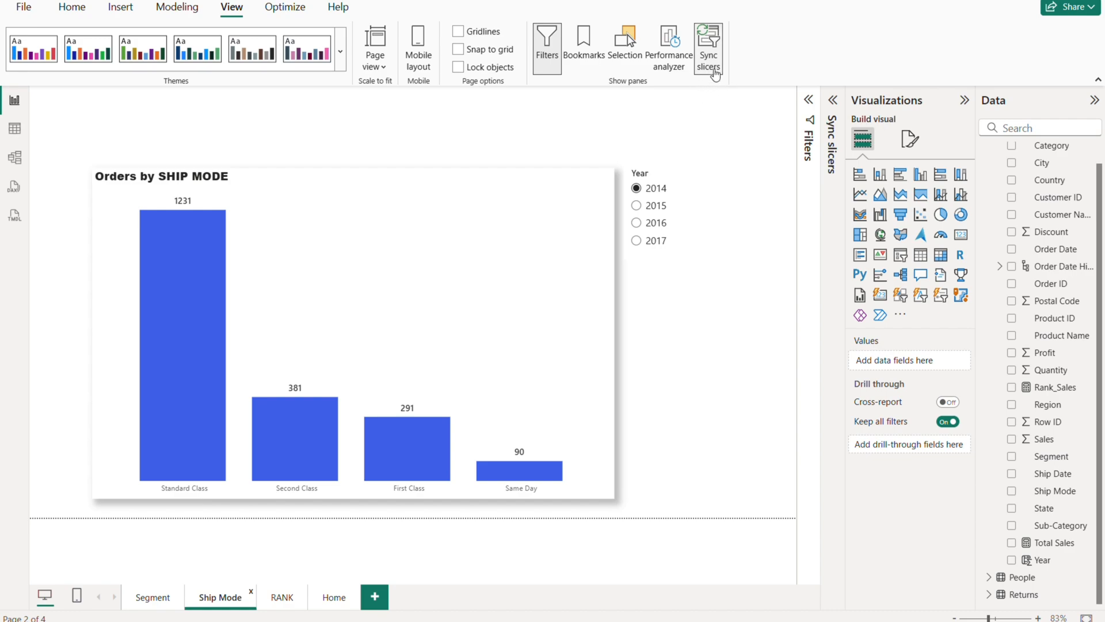
{"action": "mouse_move", "coordinate": [267, 608]}
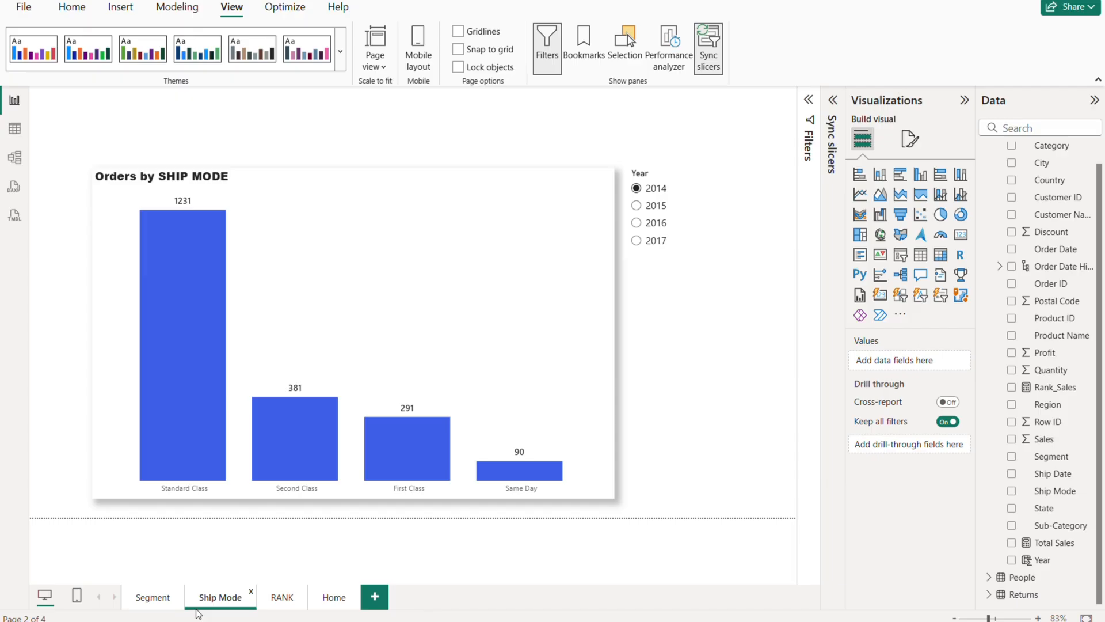
{"action": "mouse_move", "coordinate": [707, 85]}
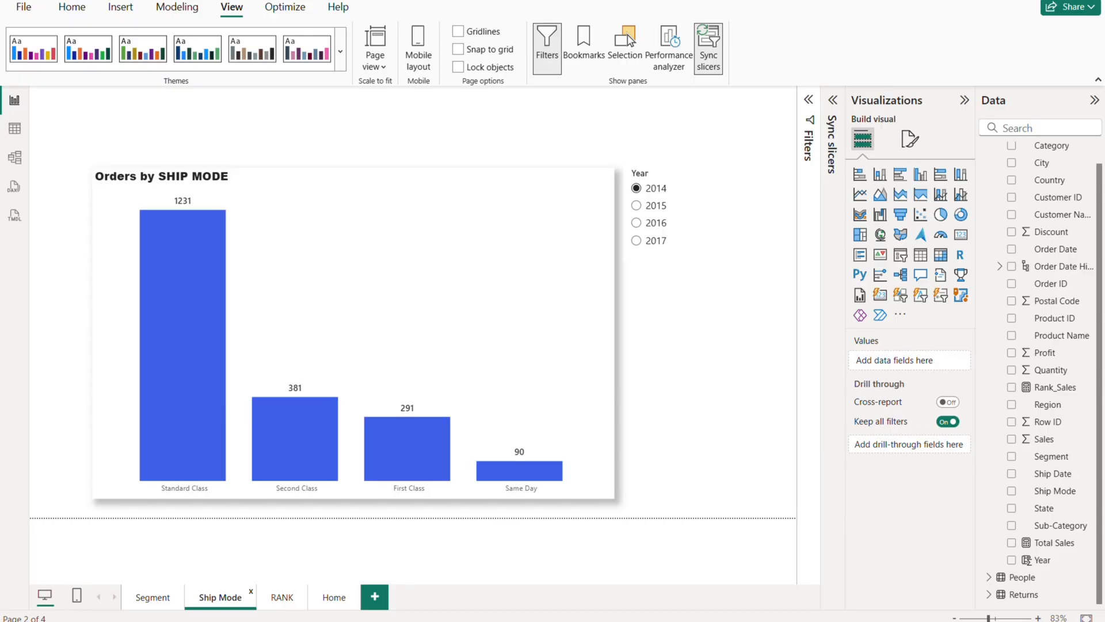
{"action": "mouse_move", "coordinate": [459, 563]}
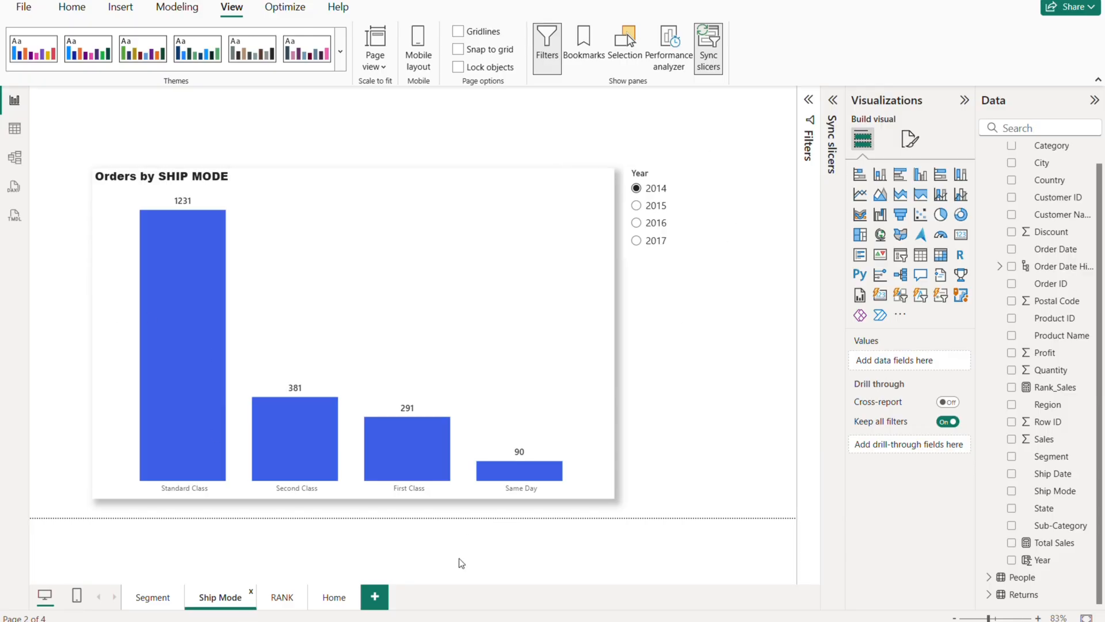
{"action": "mouse_move", "coordinate": [167, 597]}
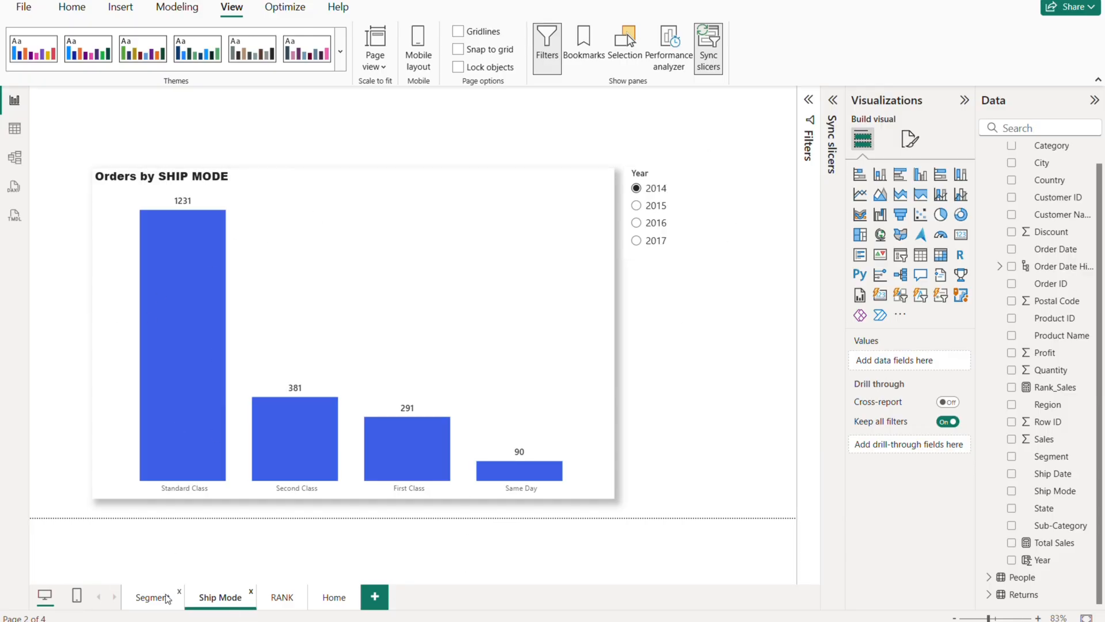
{"action": "mouse_move", "coordinate": [650, 613]}
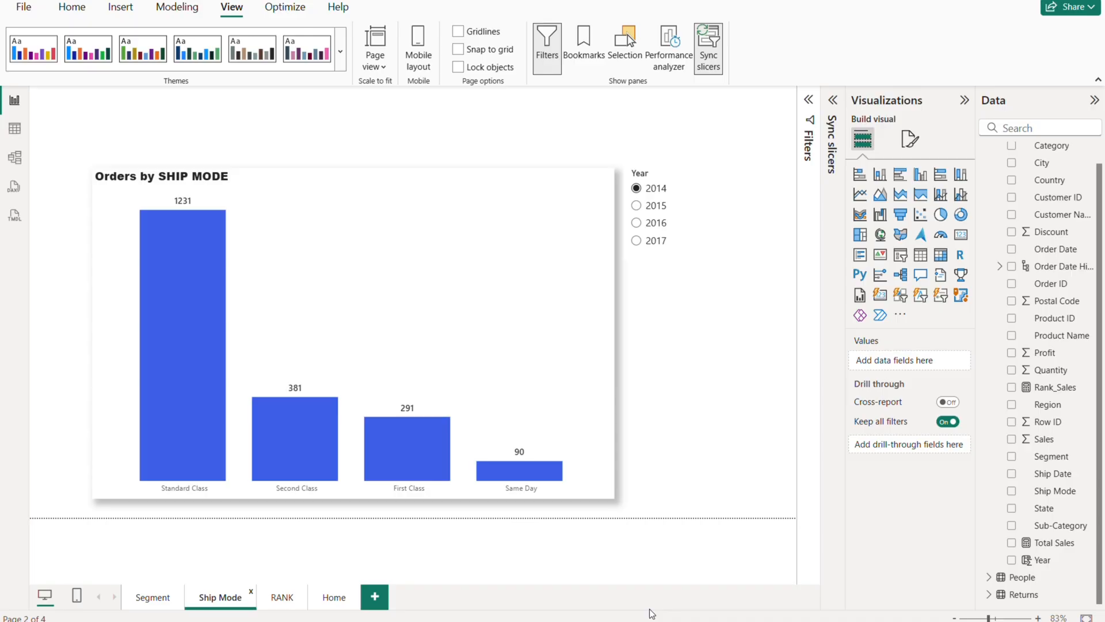
{"action": "mouse_move", "coordinate": [701, 151]}
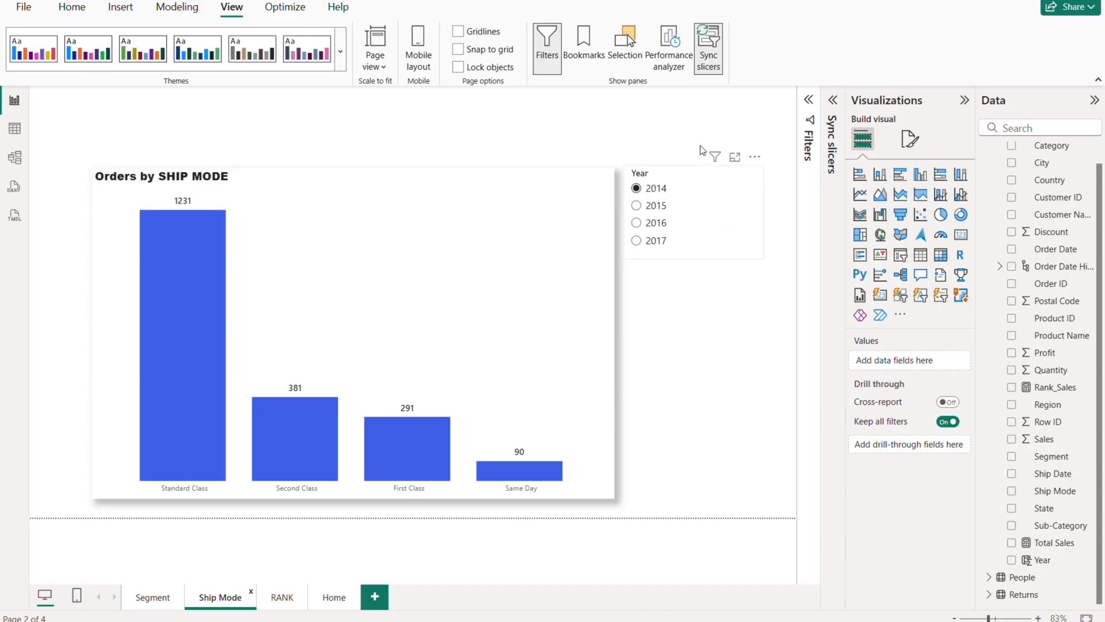
{"action": "mouse_move", "coordinate": [307, 286]}
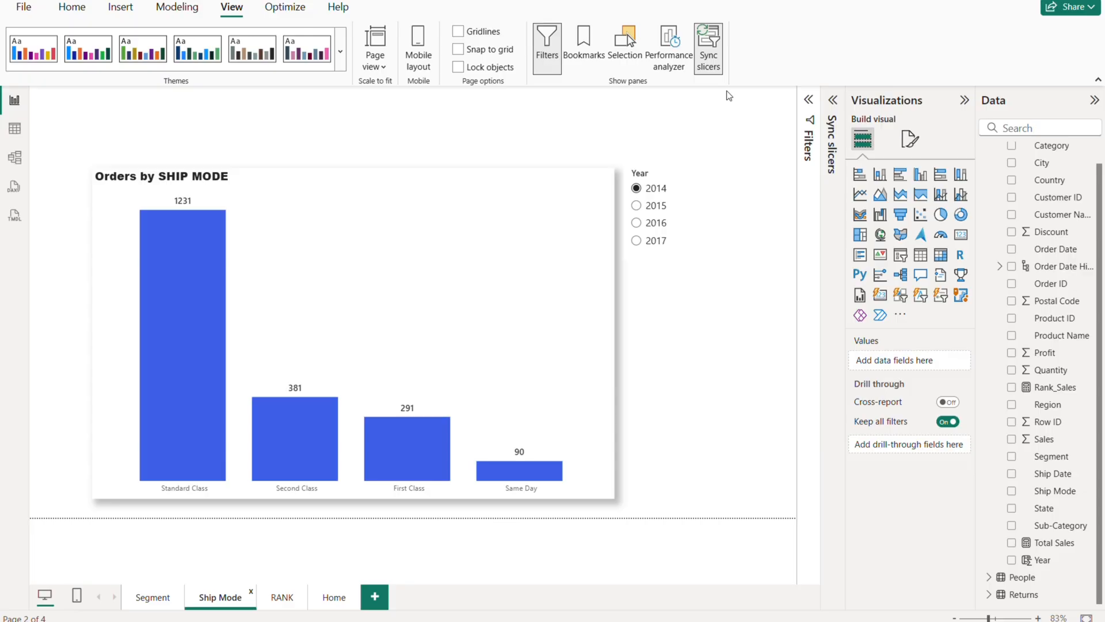
{"action": "mouse_move", "coordinate": [701, 117]}
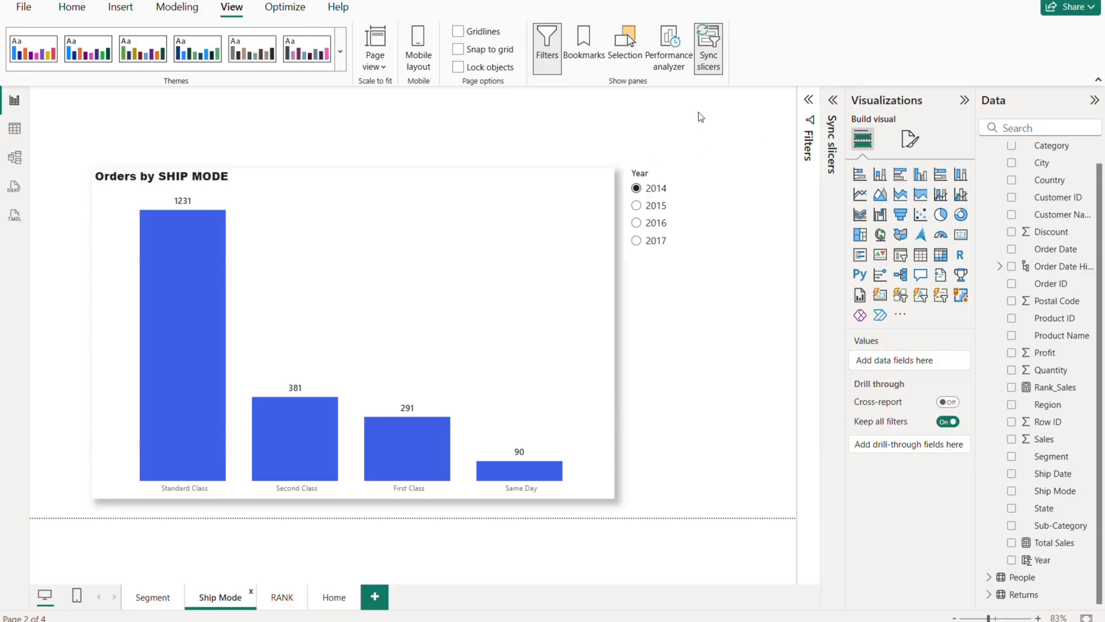
{"action": "mouse_move", "coordinate": [497, 146]}
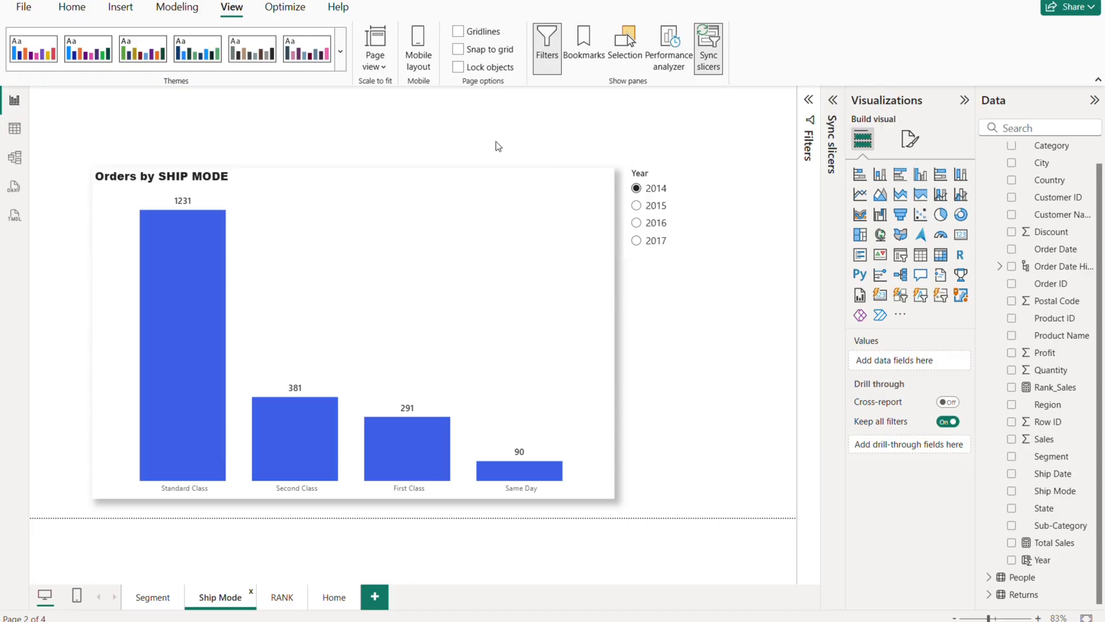
{"action": "left_click", "coordinate": [280, 597]}
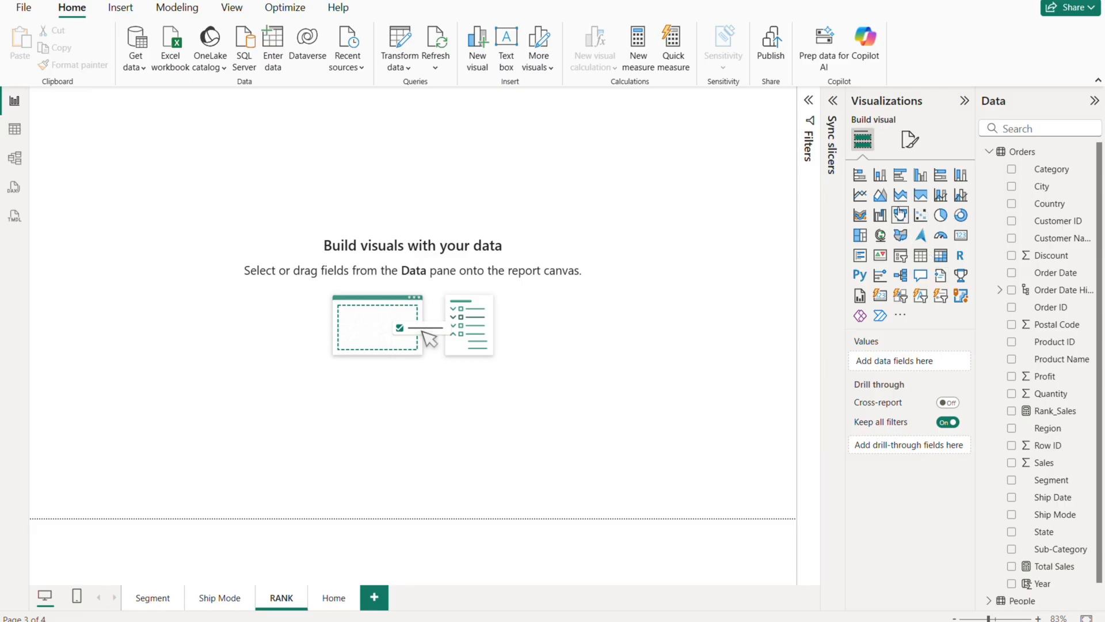
Place a resized table visual on the RANK page listing Product Name with Sales.
{"action": "left_click", "coordinate": [919, 255]}
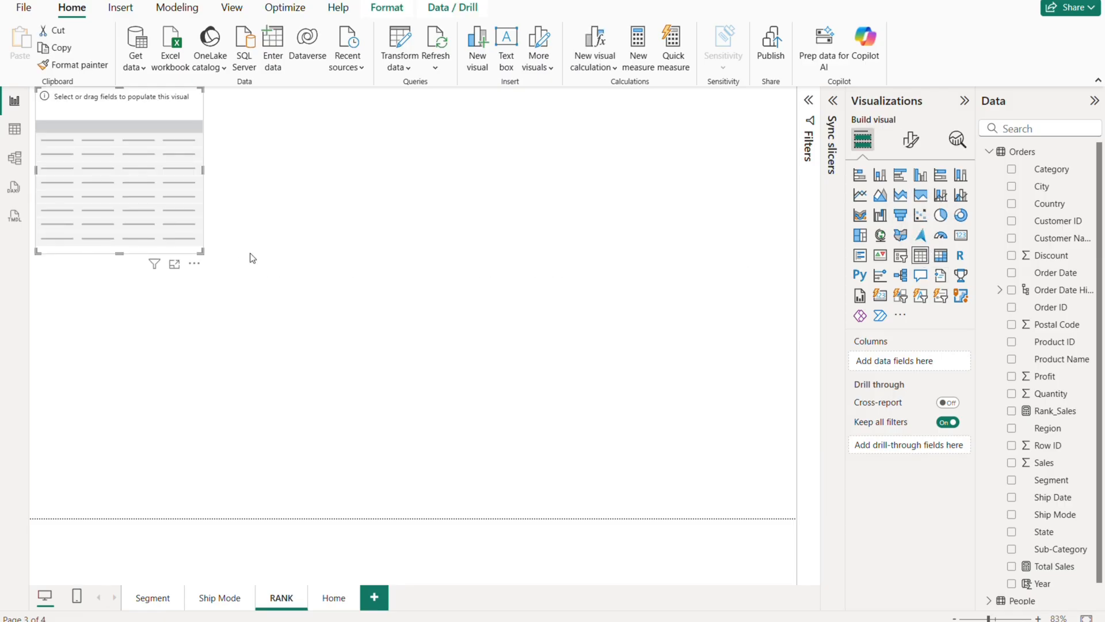
{"action": "left_click_drag", "start_coordinate": [119, 173], "coordinate": [289, 235]}
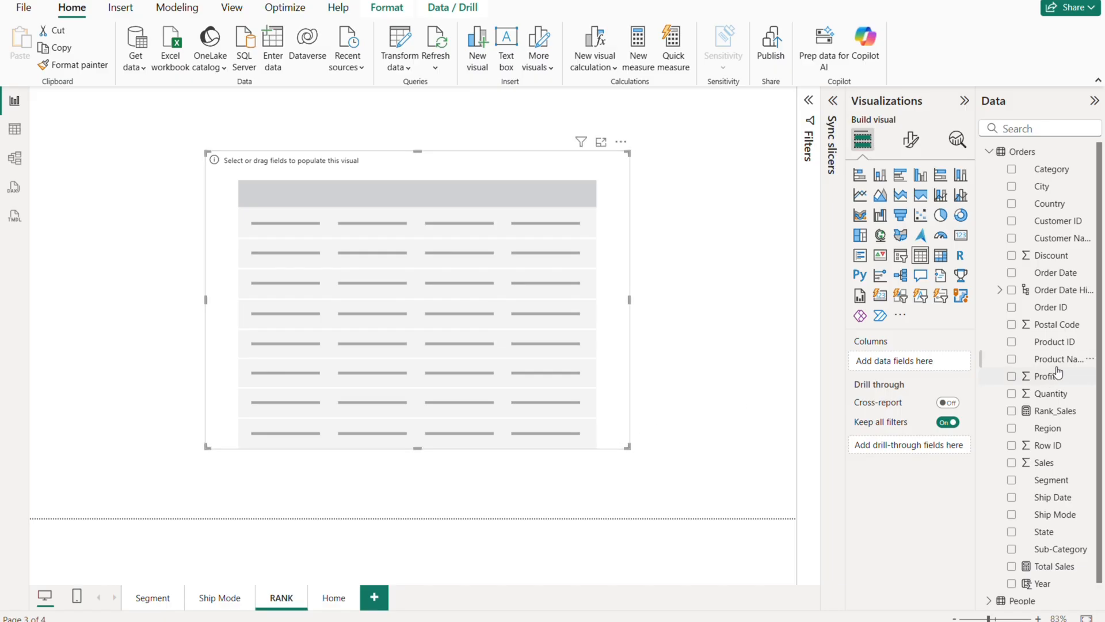
{"action": "left_click", "coordinate": [1013, 358]}
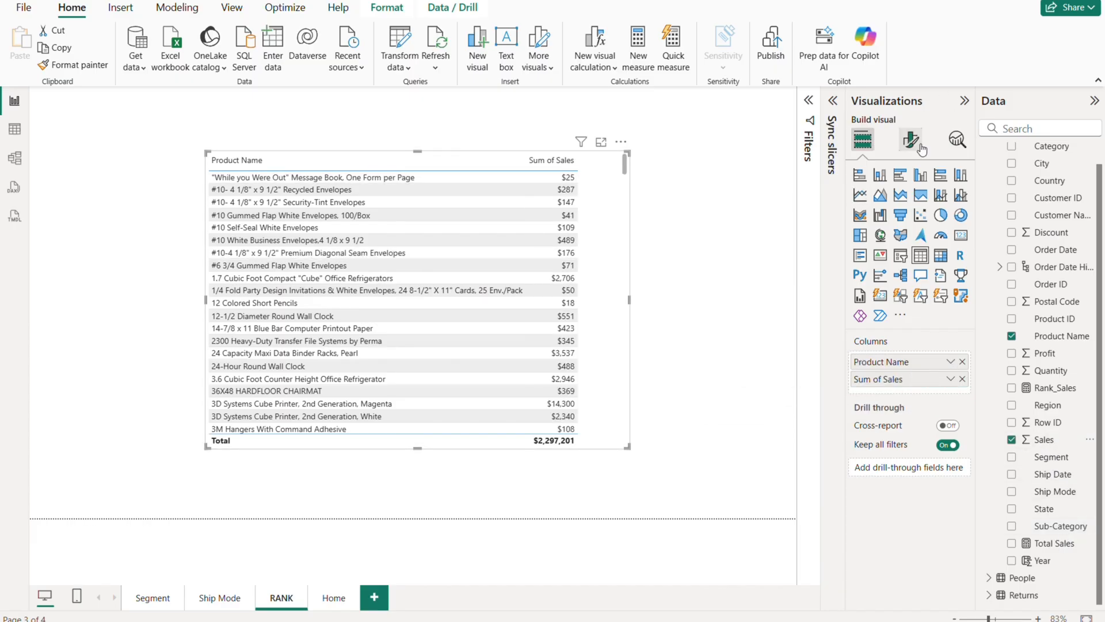
Turn off the Totals values so the table shows no totals row.
{"action": "left_click", "coordinate": [910, 139]}
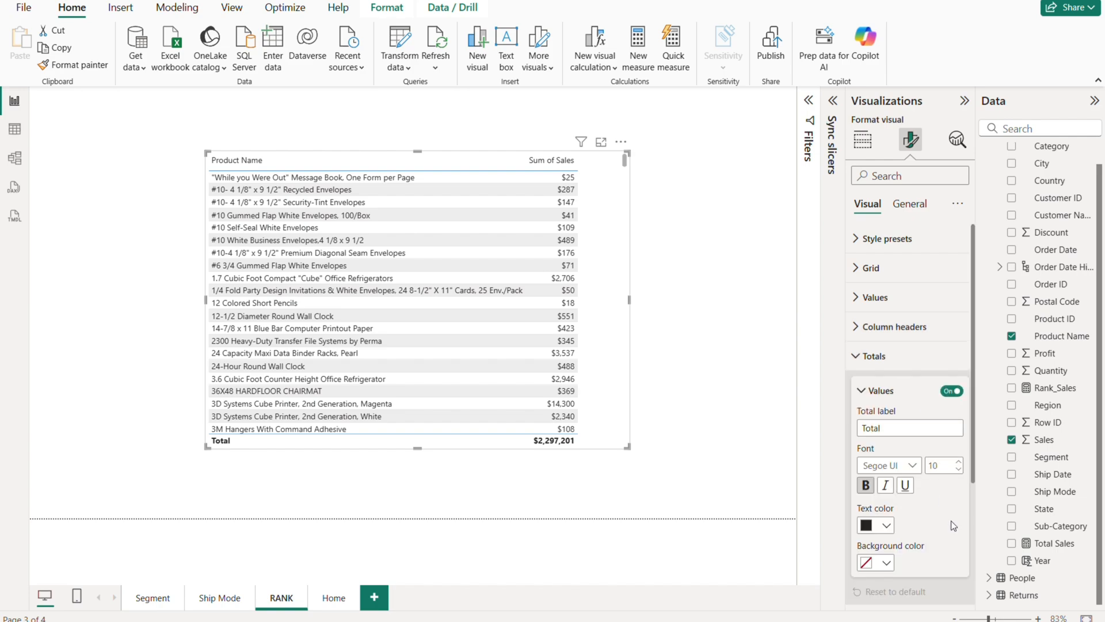
{"action": "left_click", "coordinate": [952, 390]}
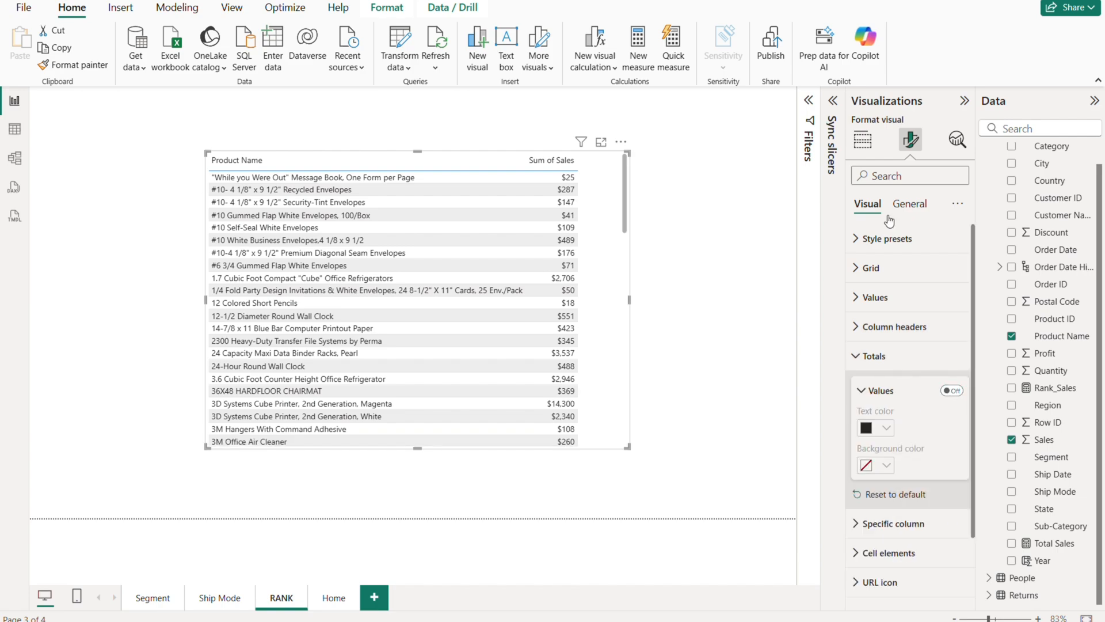
{"action": "left_click", "coordinate": [862, 138]}
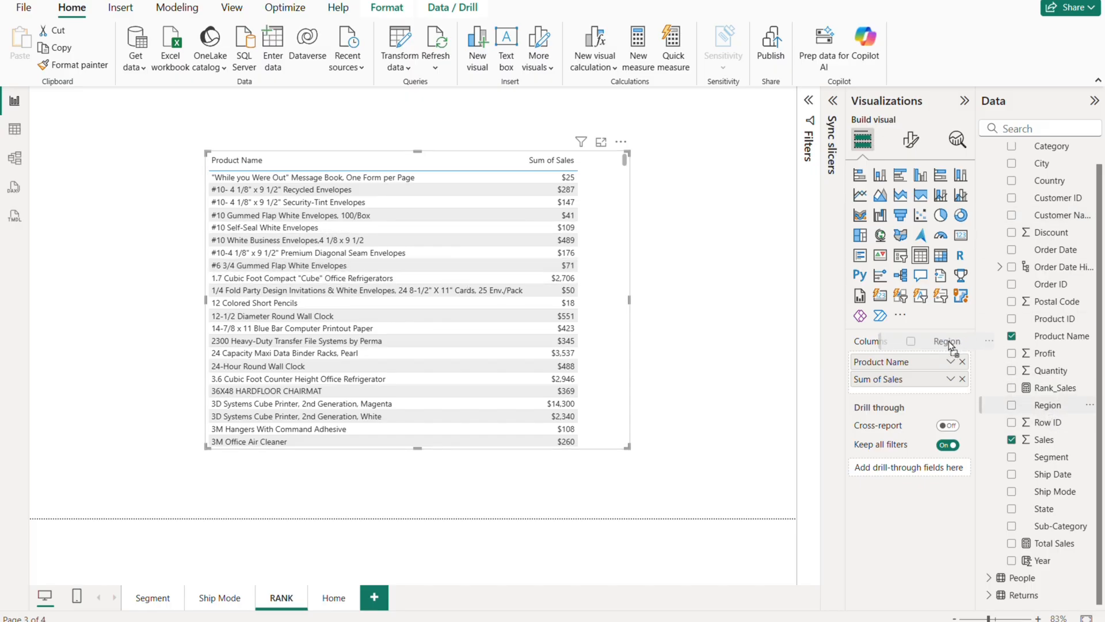
Add the Region field as a column in the product sales table.
{"action": "left_click", "coordinate": [1013, 404]}
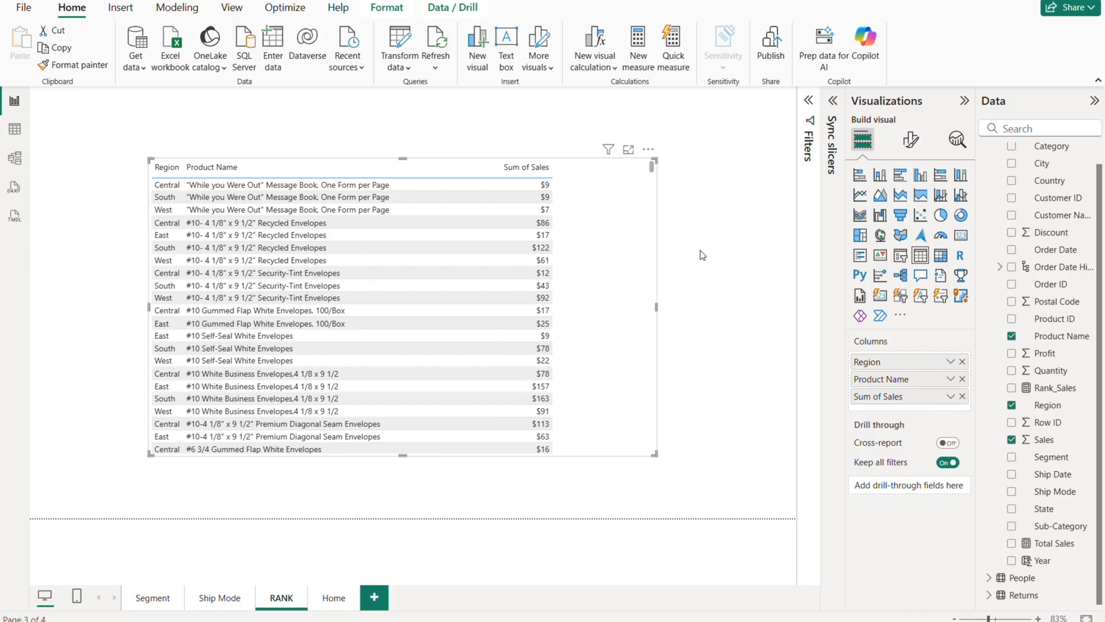
{"action": "mouse_move", "coordinate": [711, 246]}
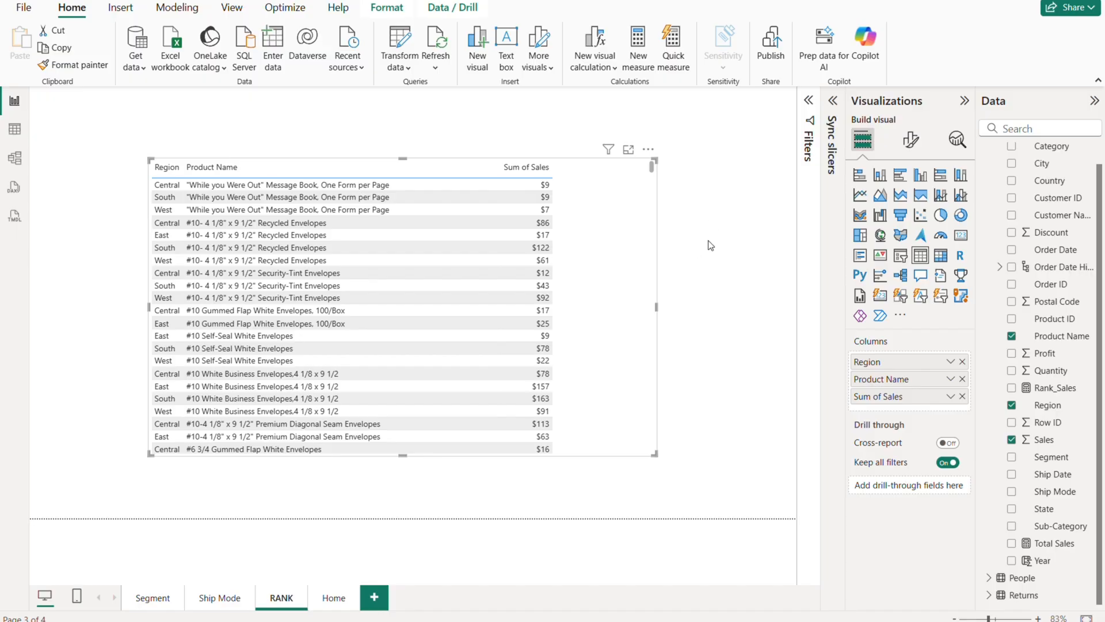
{"action": "mouse_move", "coordinate": [756, 255]}
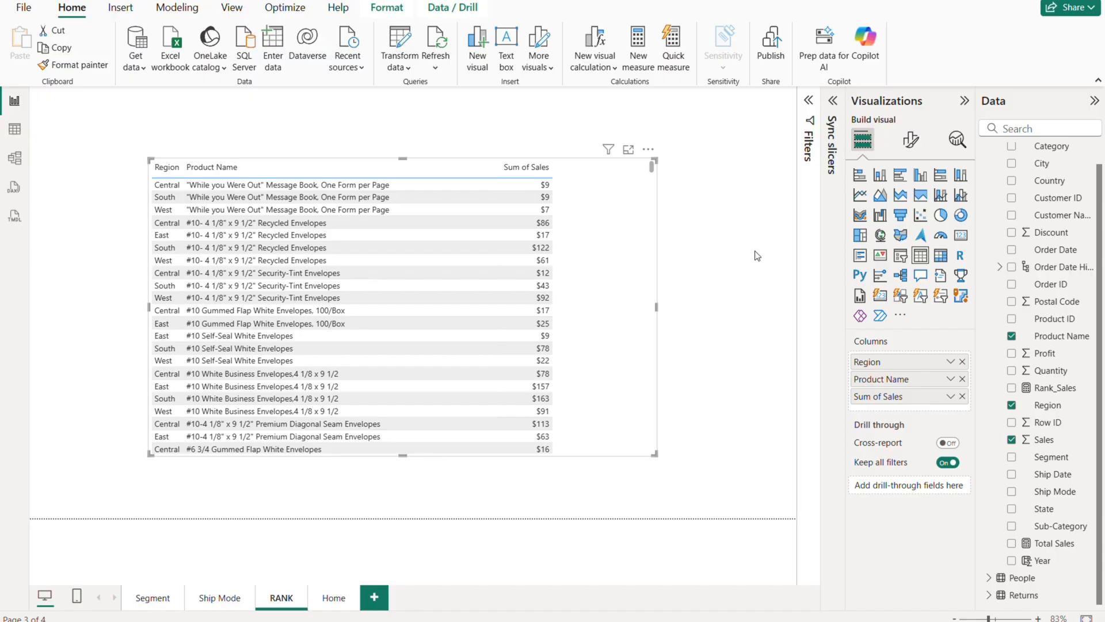
{"action": "mouse_move", "coordinate": [674, 267]}
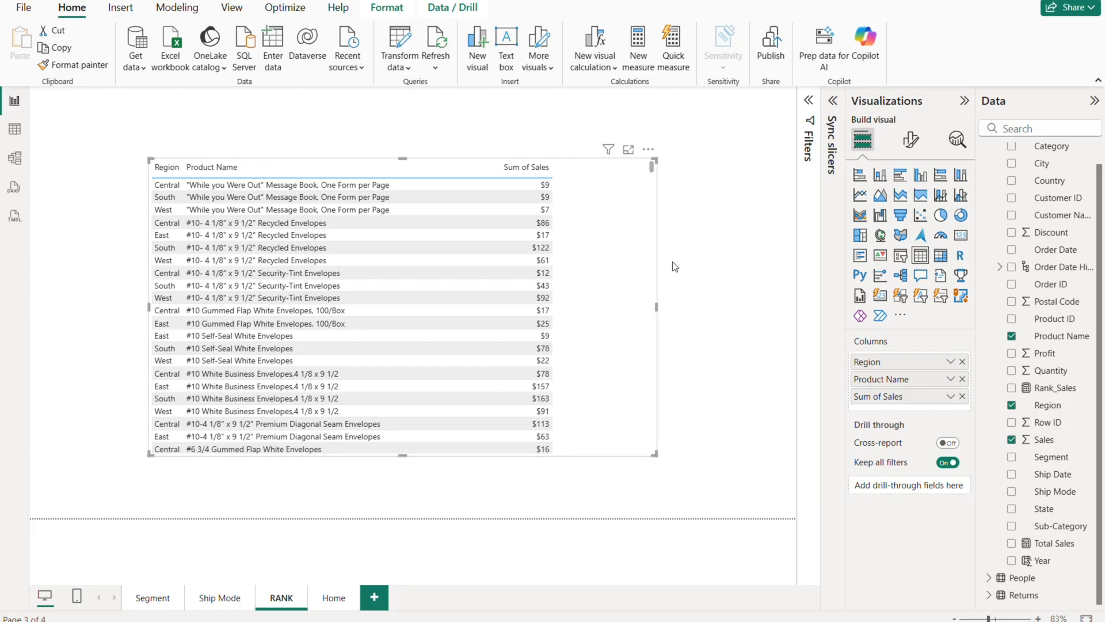
{"action": "mouse_move", "coordinate": [571, 120]}
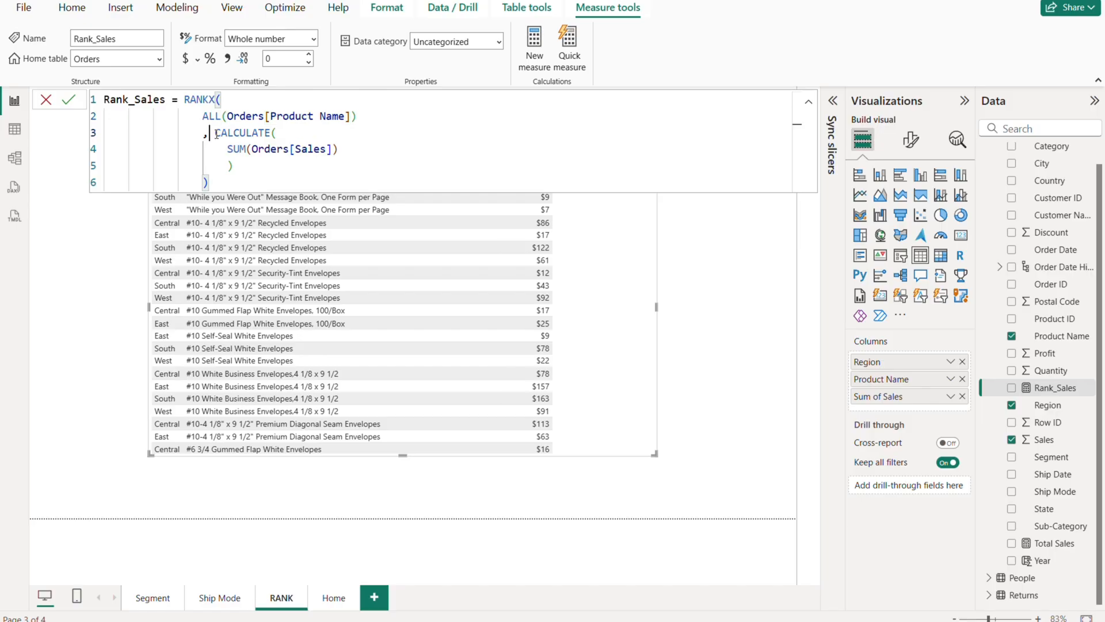
Add the Rank_Sales measure as a column and sort the table by it ascending.
{"action": "left_click_drag", "start_coordinate": [217, 133], "coordinate": [234, 166]}
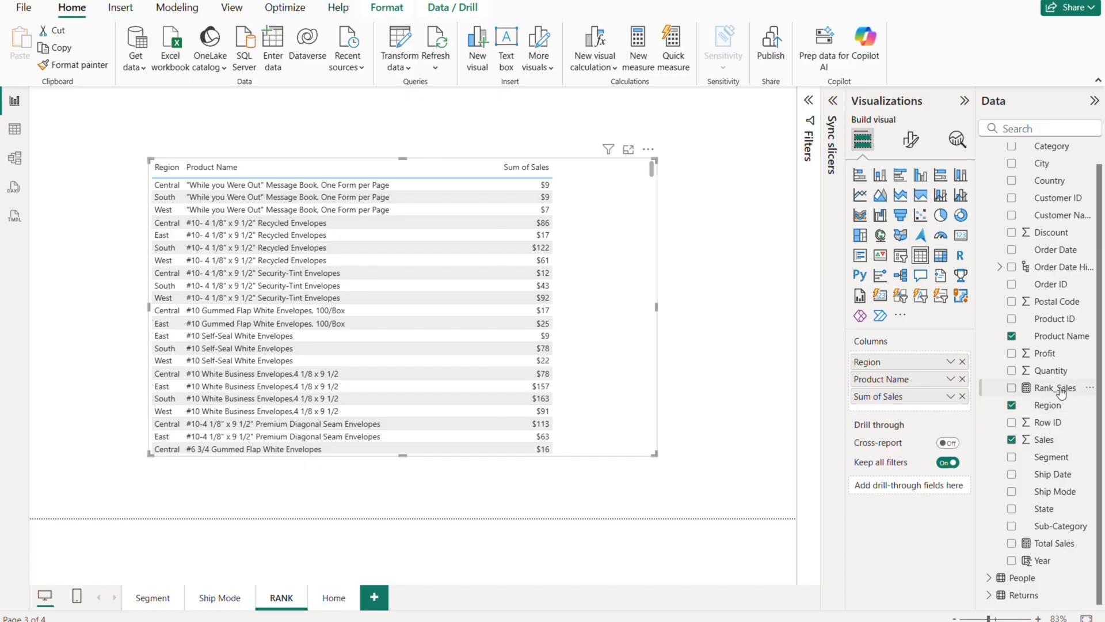
{"action": "left_click", "coordinate": [1012, 388]}
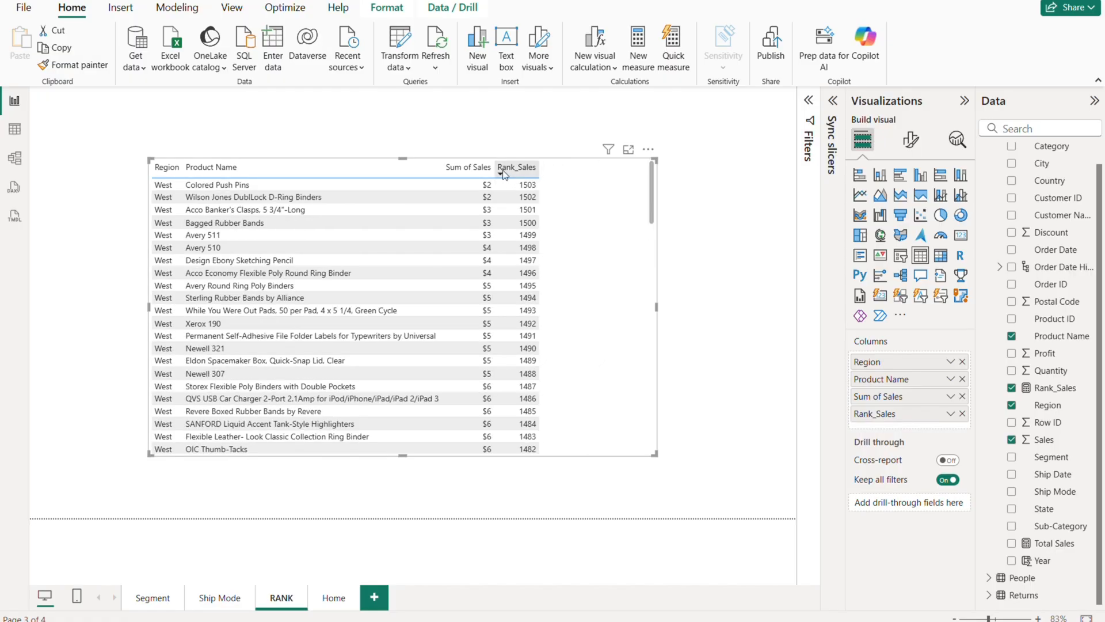
{"action": "left_click", "coordinate": [516, 167]}
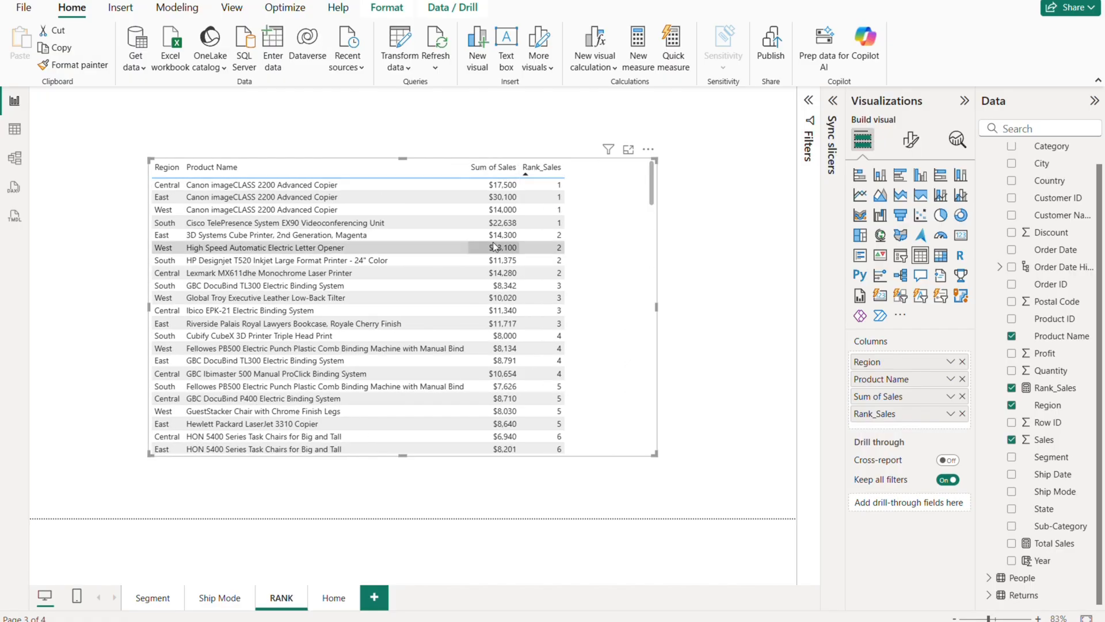
{"action": "mouse_move", "coordinate": [569, 204]}
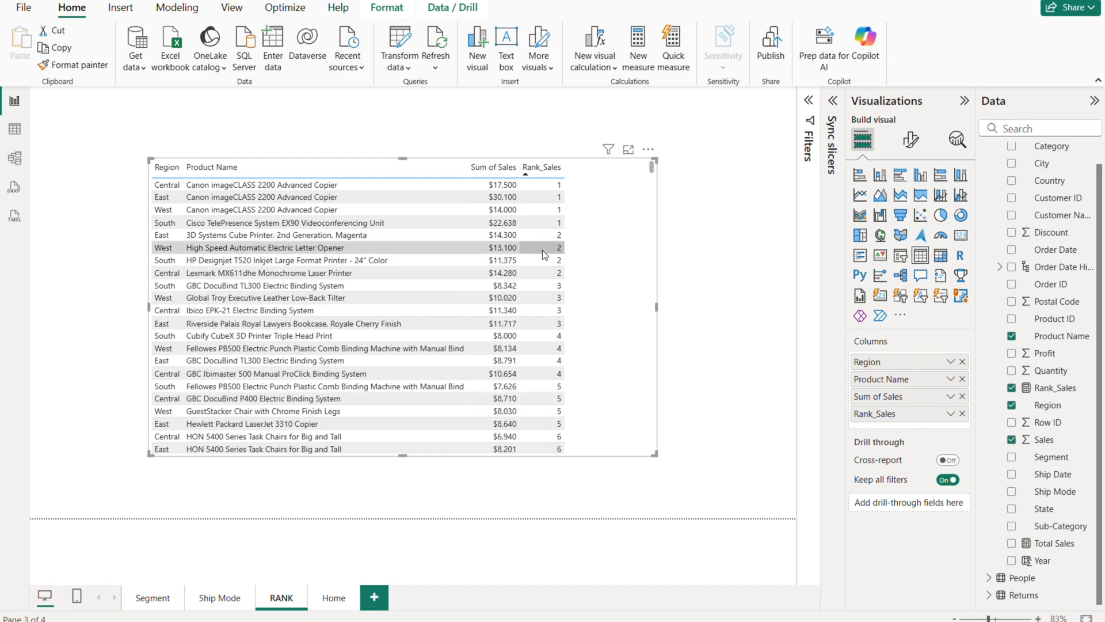
{"action": "mouse_move", "coordinate": [659, 308]}
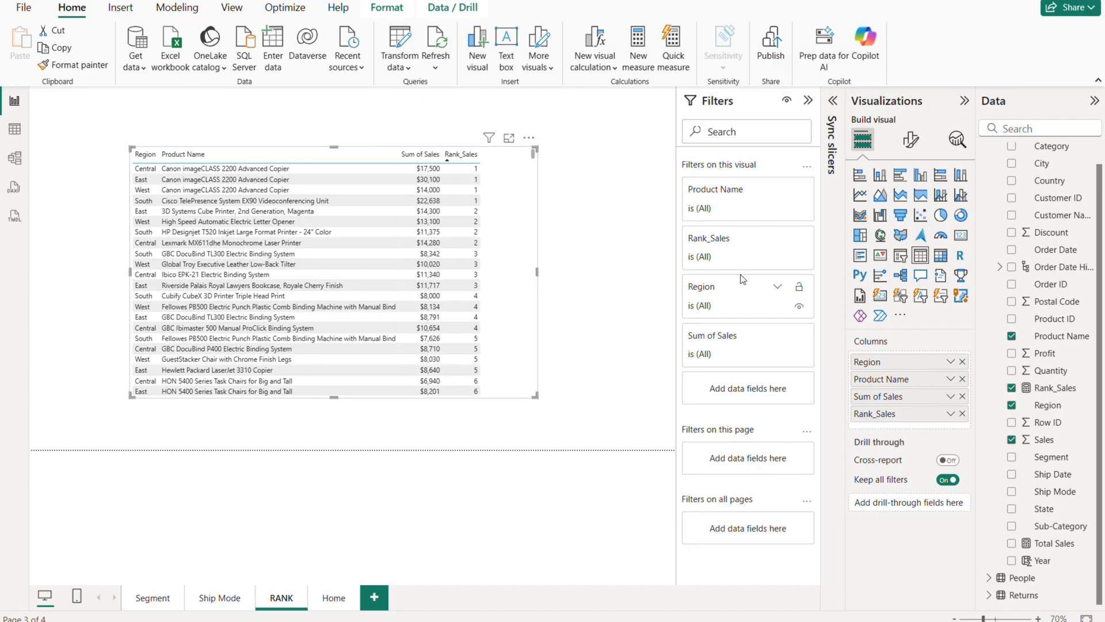
{"action": "mouse_move", "coordinate": [778, 242]}
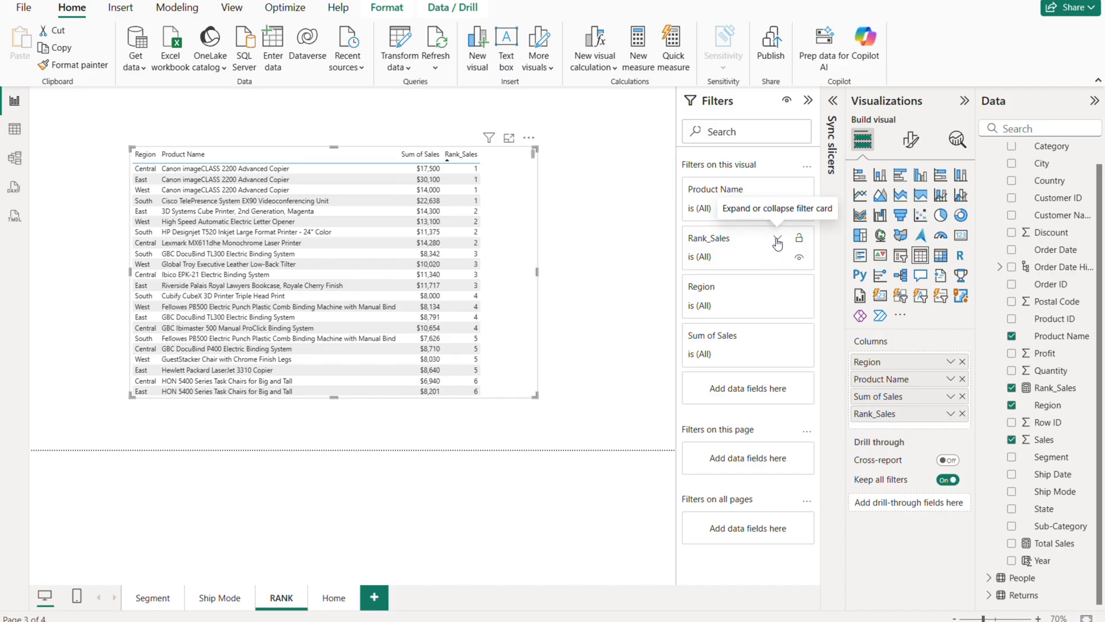
Apply a visual filter Rank_Sales is less than 4, keeping each region's top three.
{"action": "left_click", "coordinate": [778, 238]}
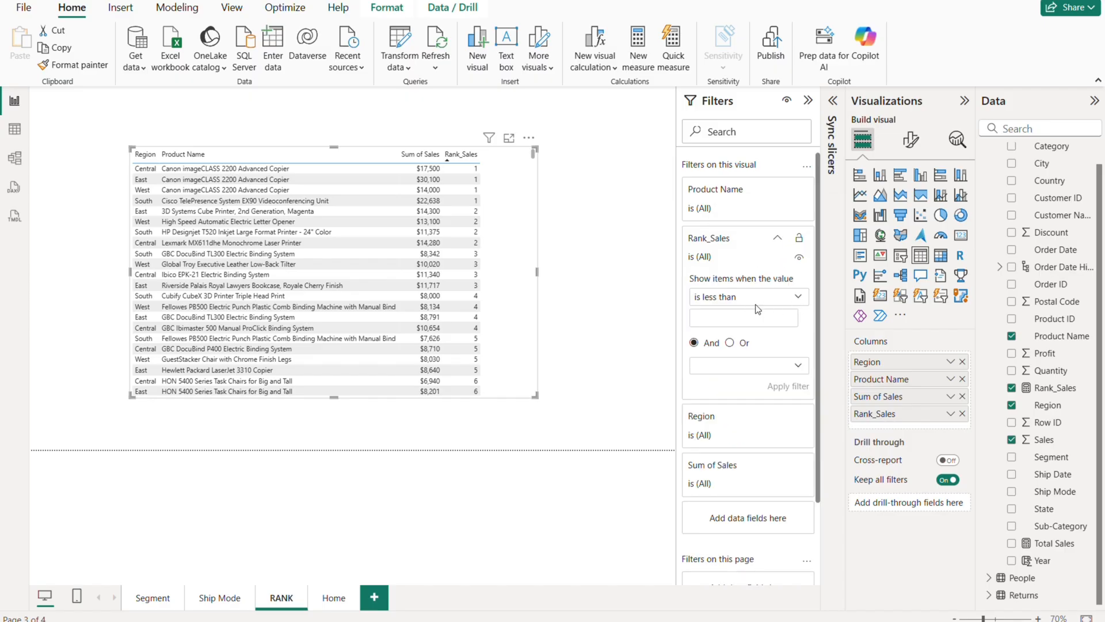
{"action": "left_click", "coordinate": [743, 318]}
{"action": "type", "text": "4"}
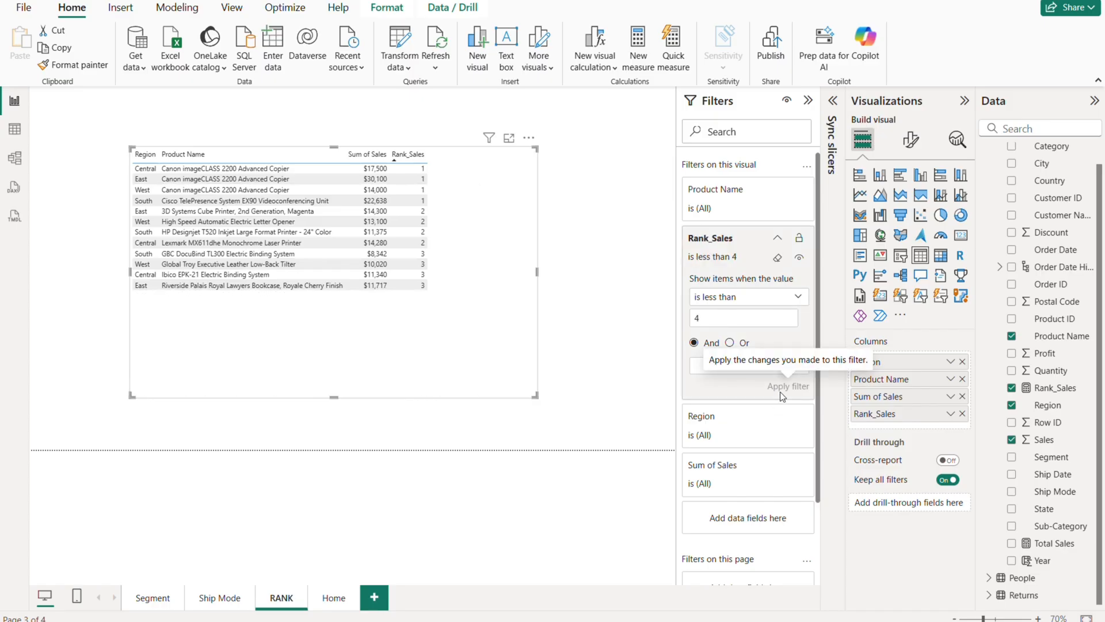
{"action": "left_click", "coordinate": [808, 100]}
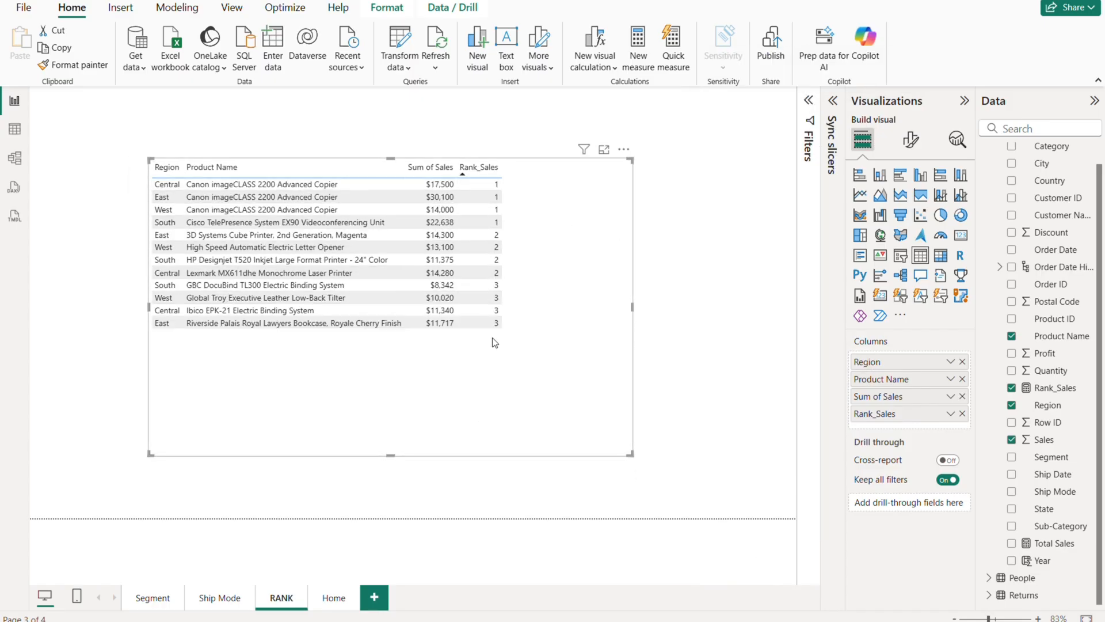
Add a Region slicer with Central, East, South and West beside the ranked table.
{"action": "left_click", "coordinate": [169, 197]}
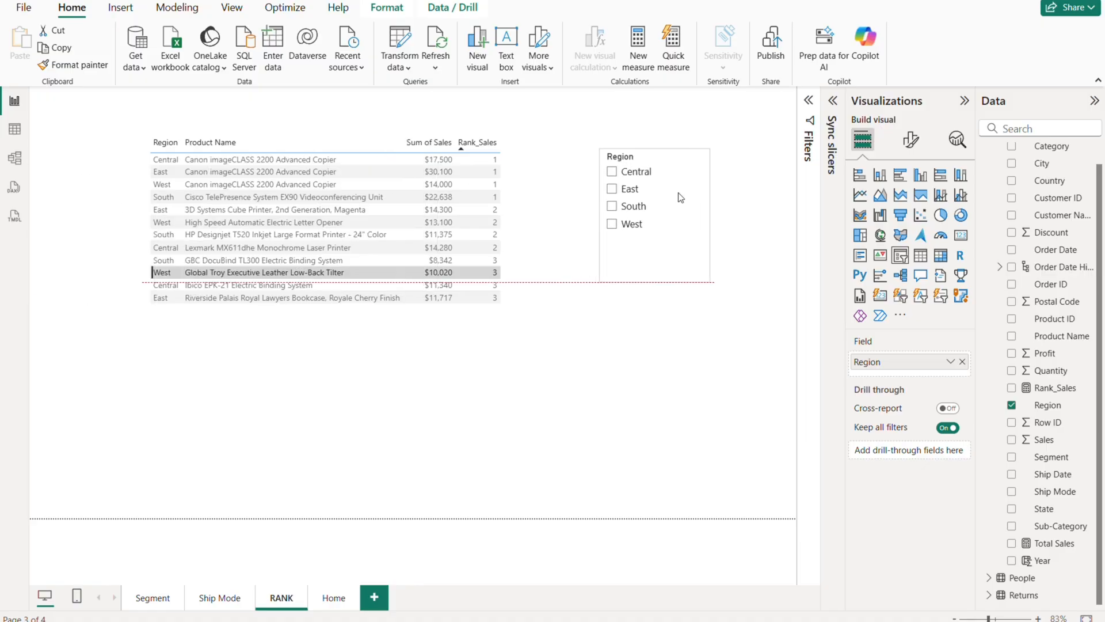
Select Central then East in the Region slicer to check each region's top three products.
{"action": "left_click", "coordinate": [612, 172]}
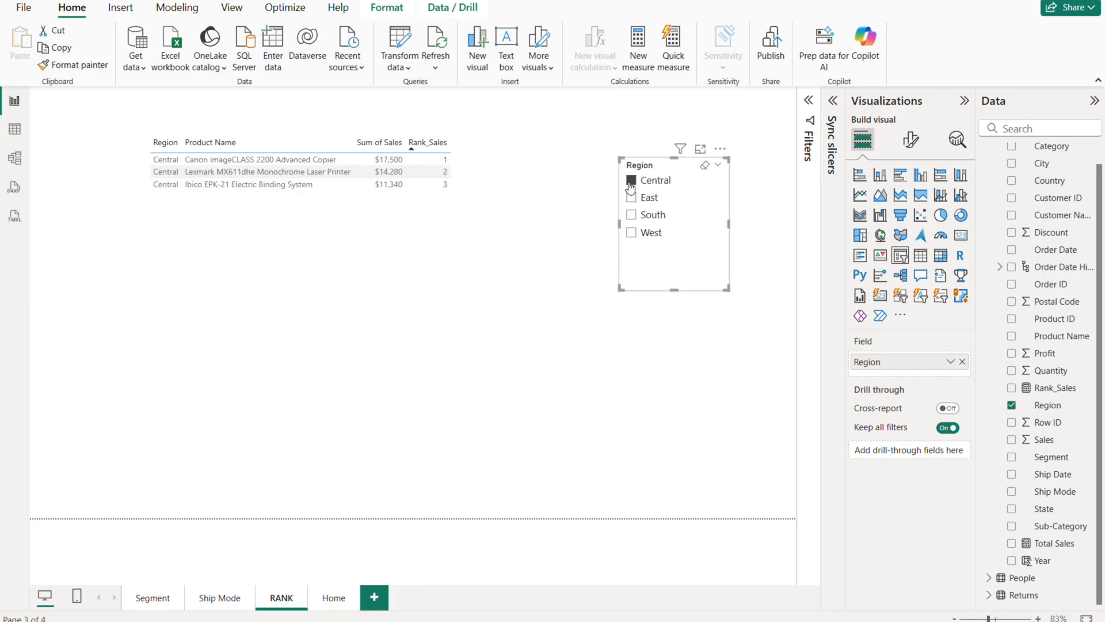
{"action": "left_click", "coordinate": [268, 172]}
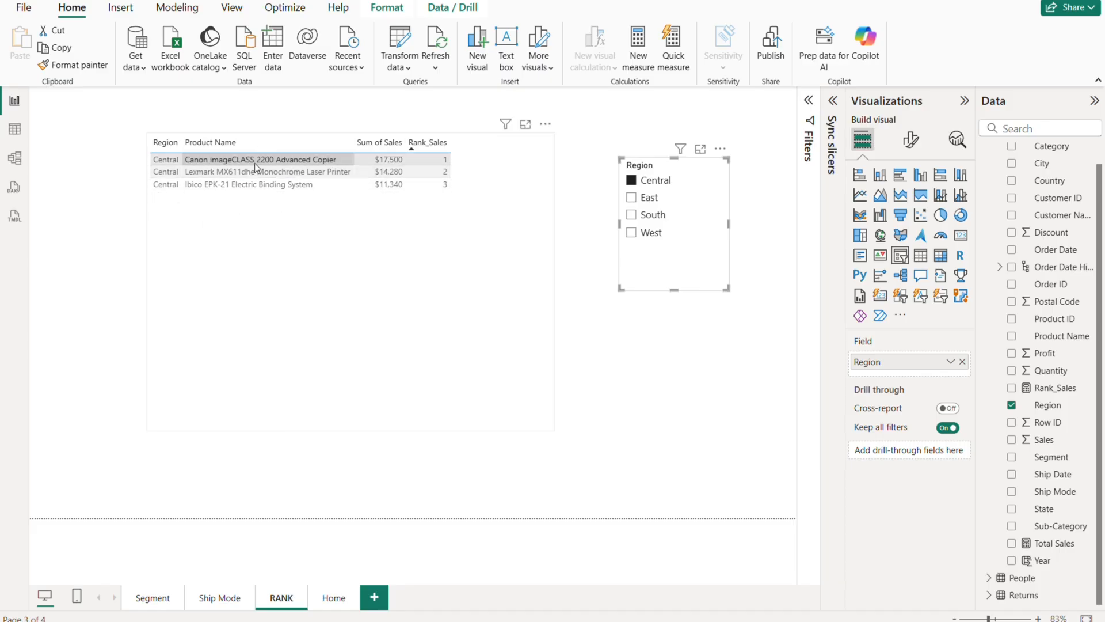
{"action": "left_click", "coordinate": [296, 172]}
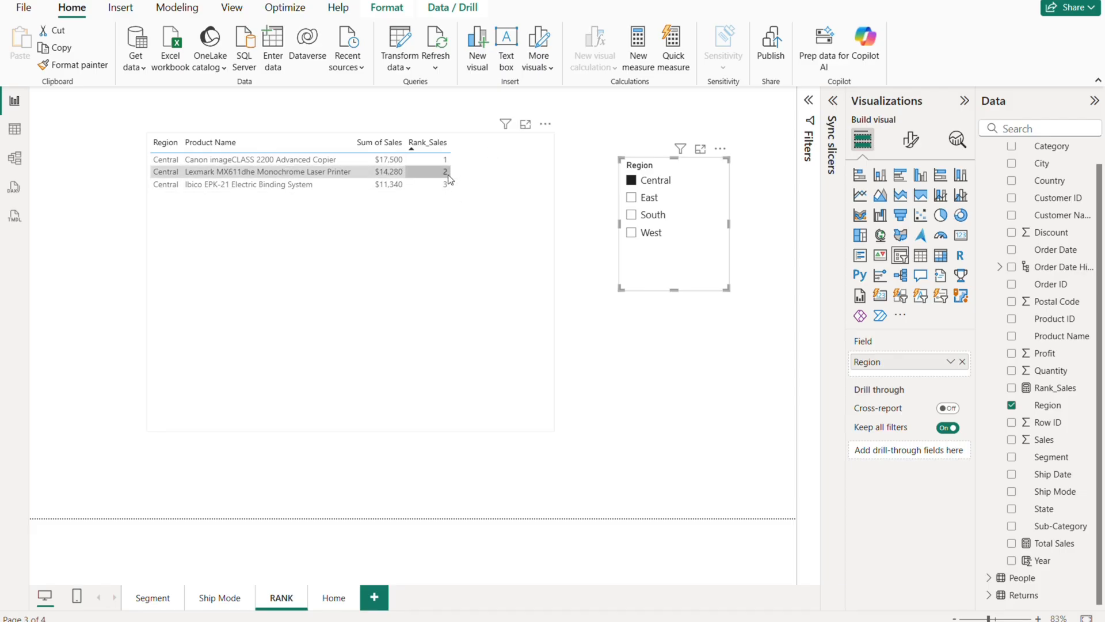
{"action": "left_click", "coordinate": [631, 198]}
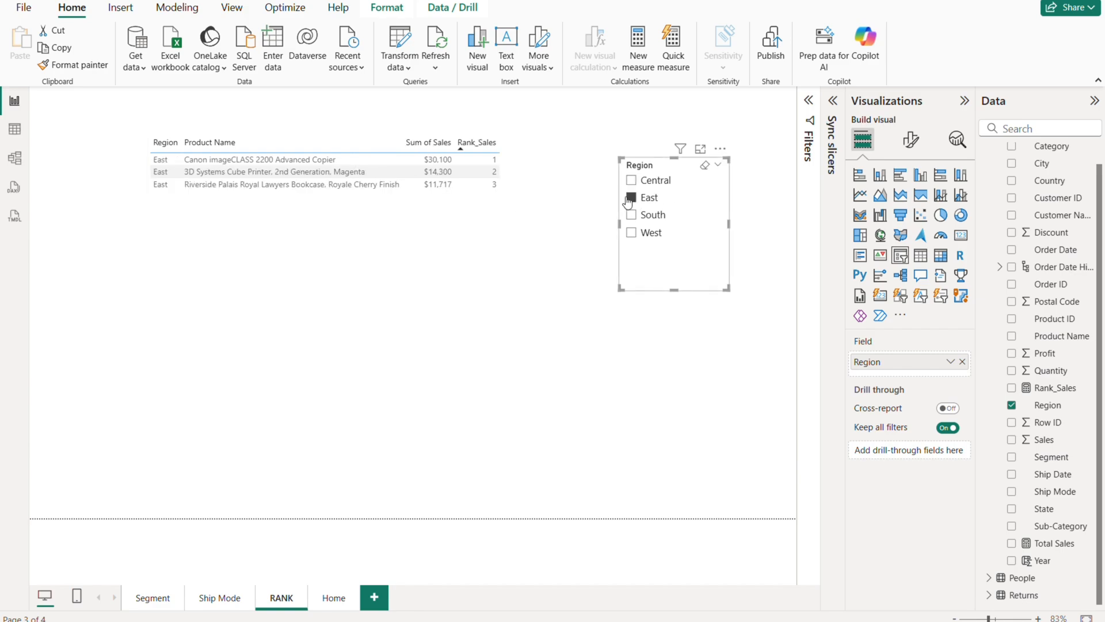
{"action": "left_click", "coordinate": [631, 198]}
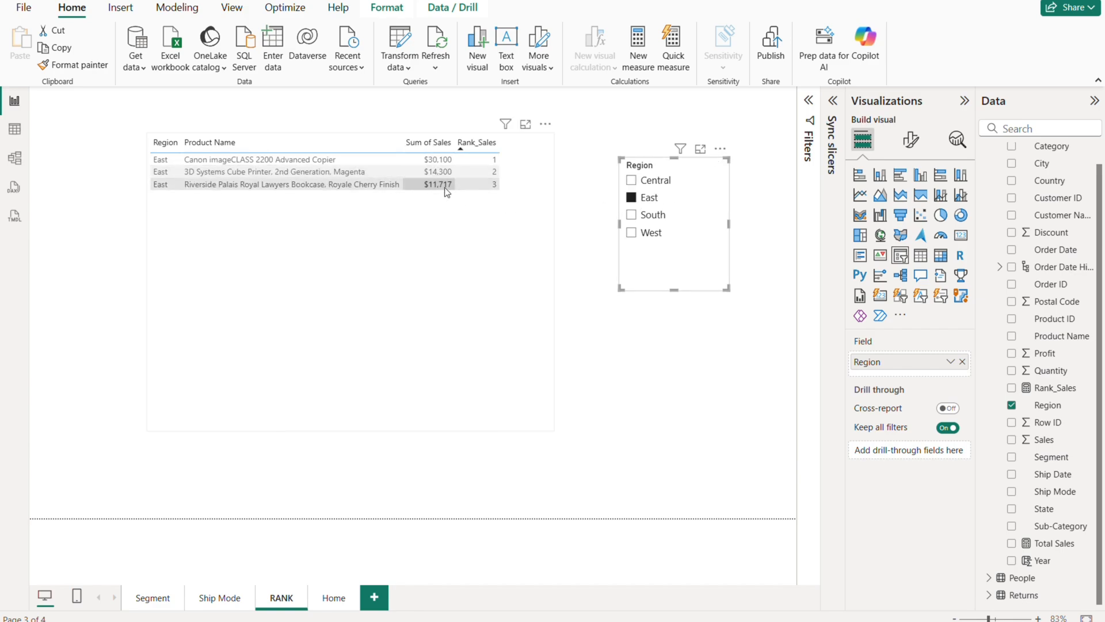
Select South then West, leaving the table showing West's top three products.
{"action": "left_click", "coordinate": [631, 215]}
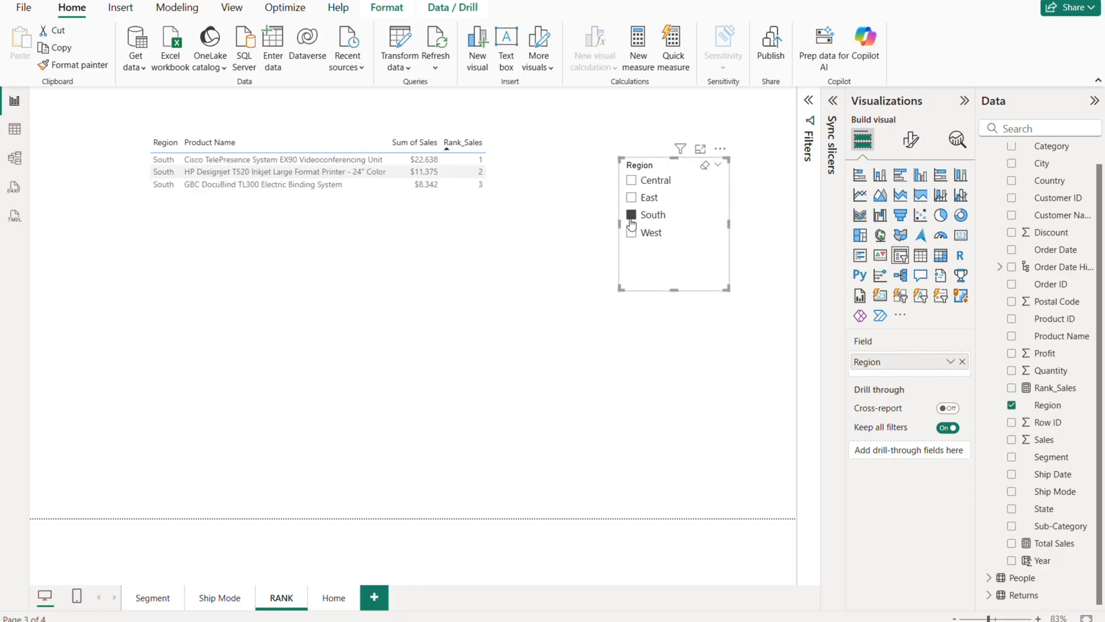
{"action": "mouse_move", "coordinate": [621, 254]}
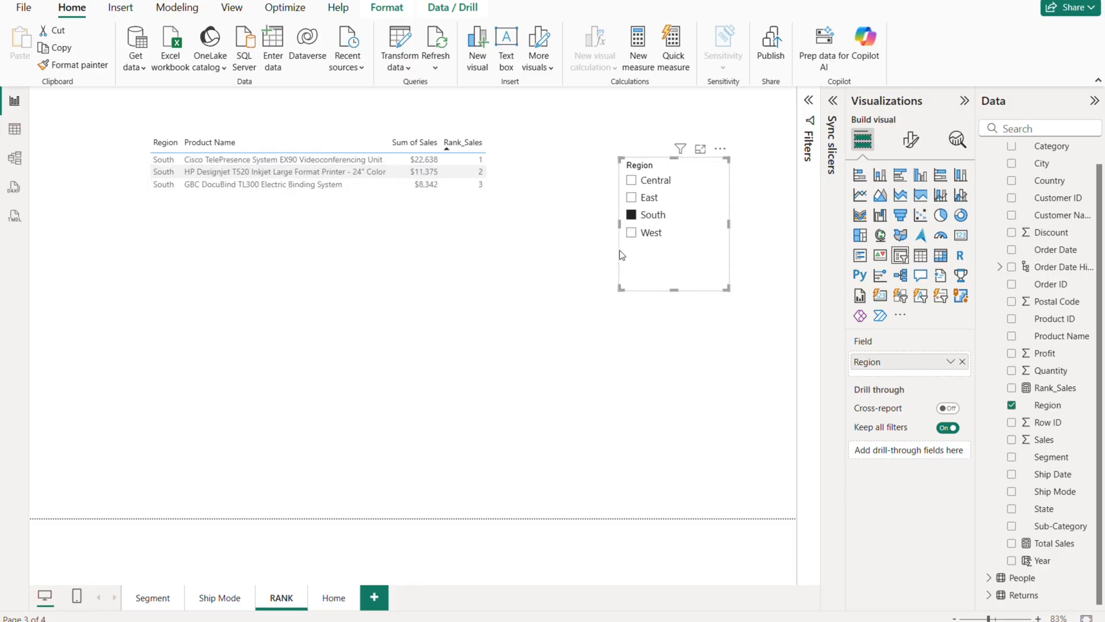
{"action": "left_click", "coordinate": [631, 233]}
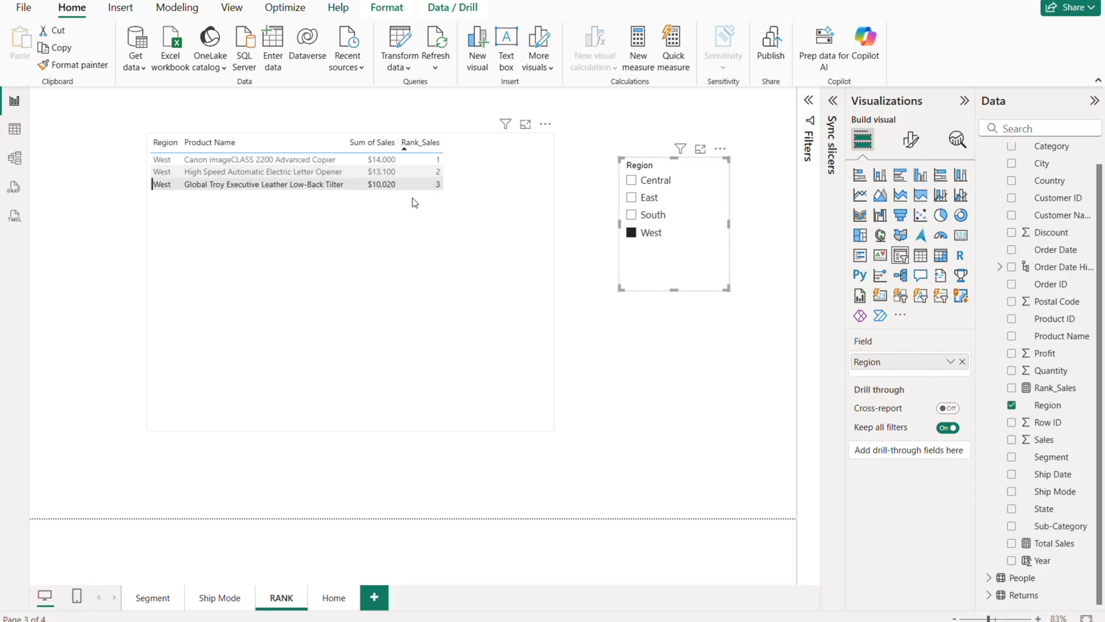